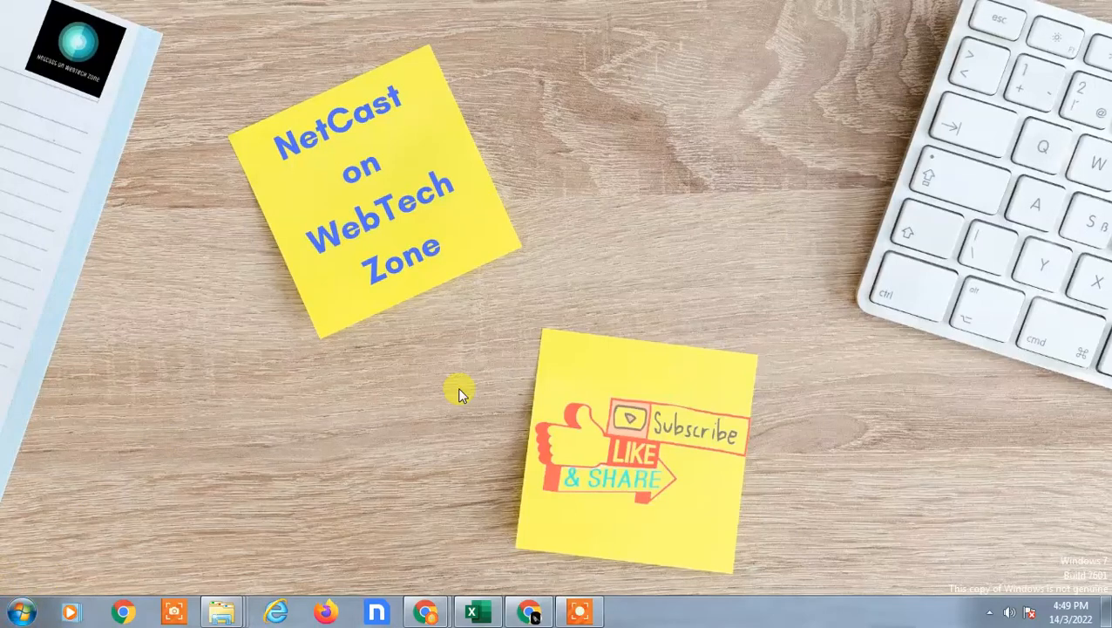
mouse_move(449, 331)
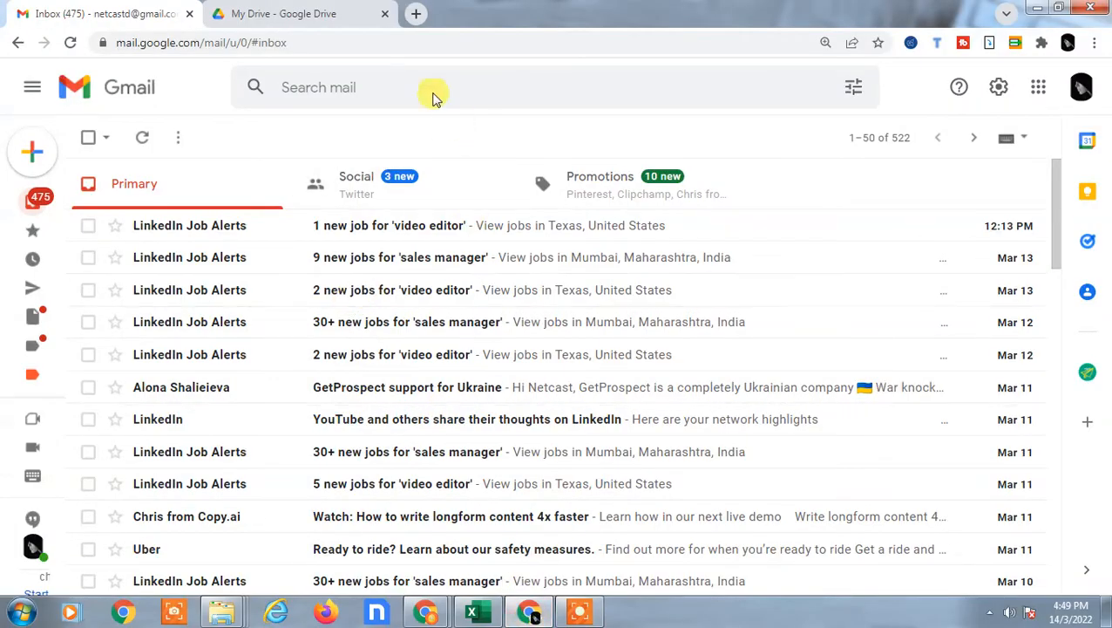
mouse_move(649, 360)
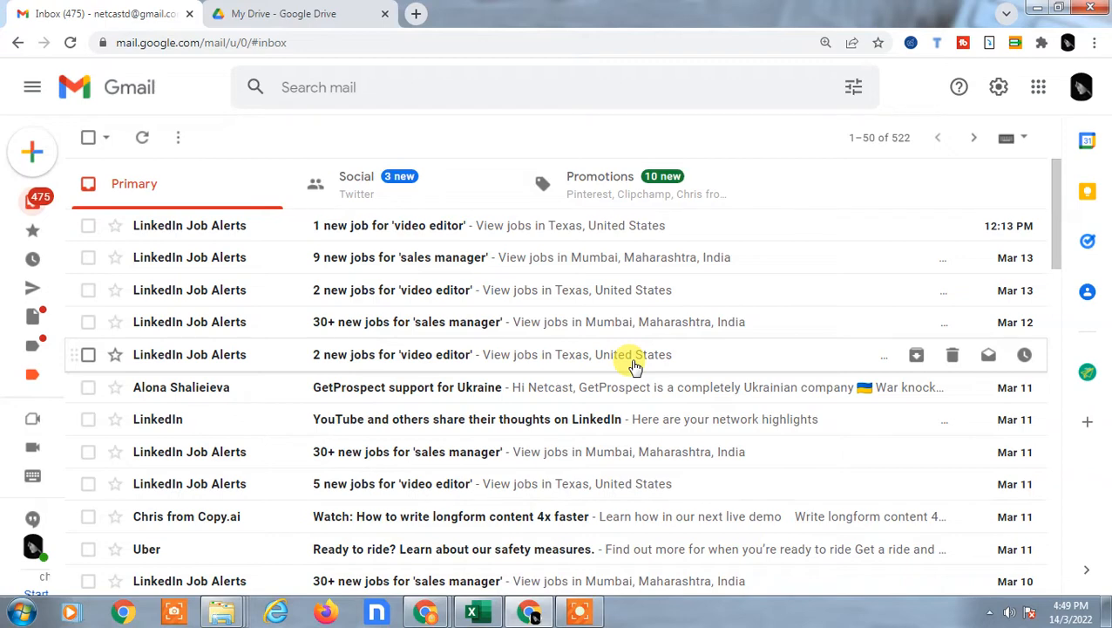
Switch between the Drive and Gmail tabs and reload the Gmail inbox.
click(284, 13)
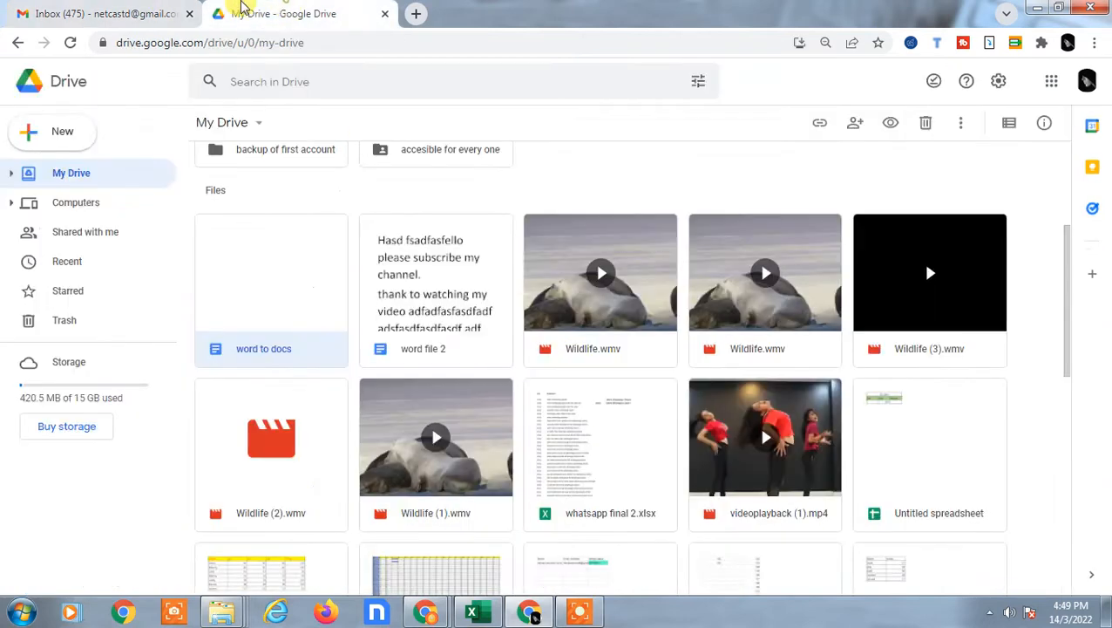
click(98, 14)
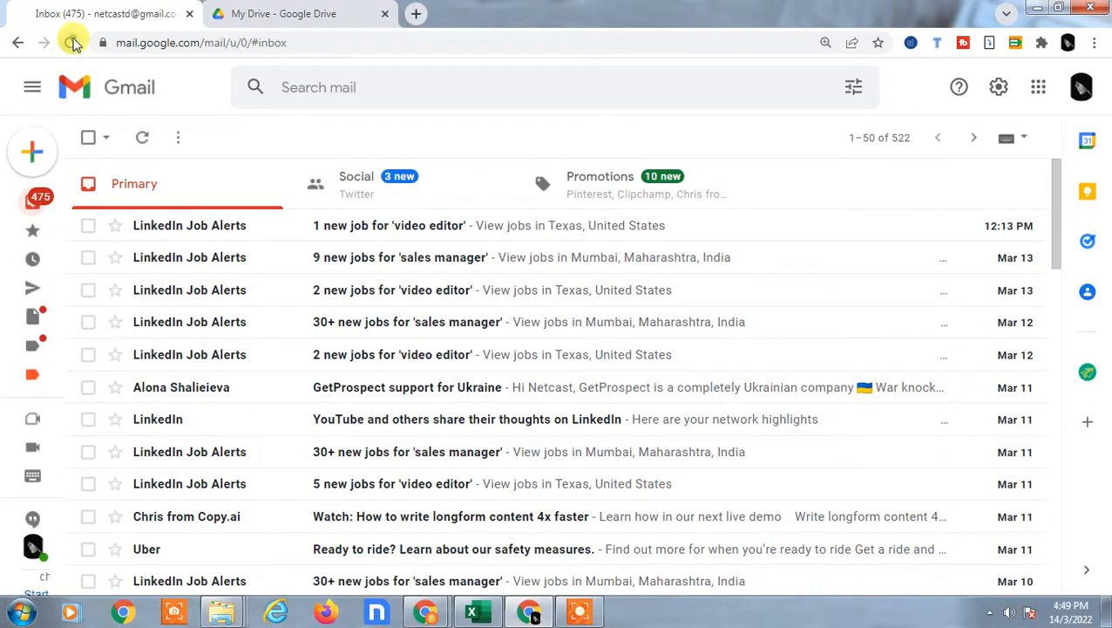
click(74, 42)
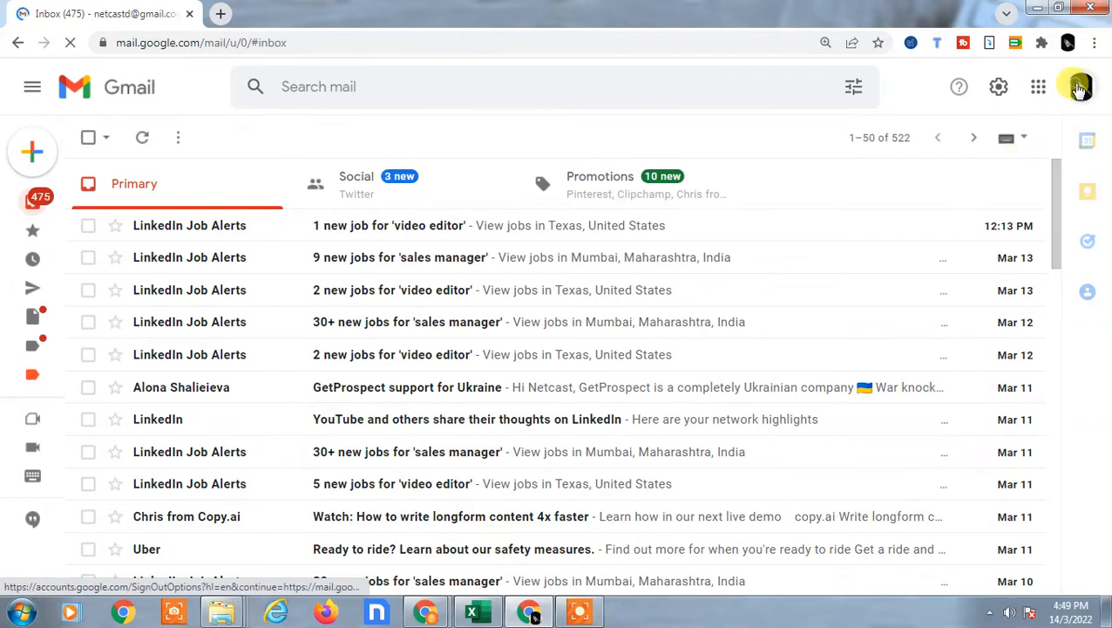
Check the signed-in account and launch Google Drive from the Google apps grid.
click(1079, 87)
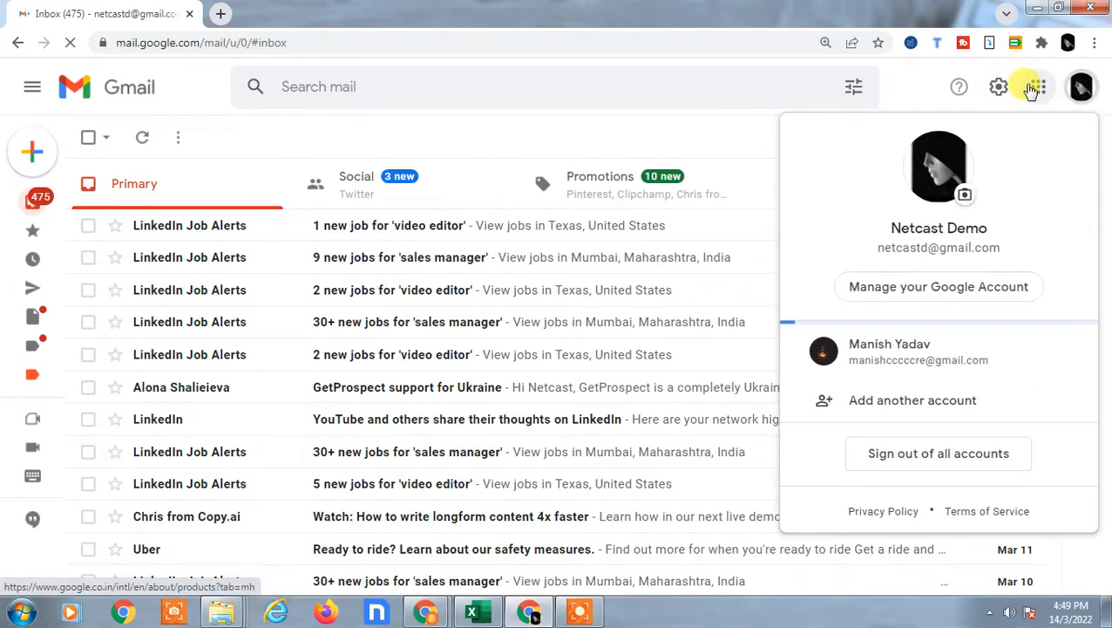
click(1036, 87)
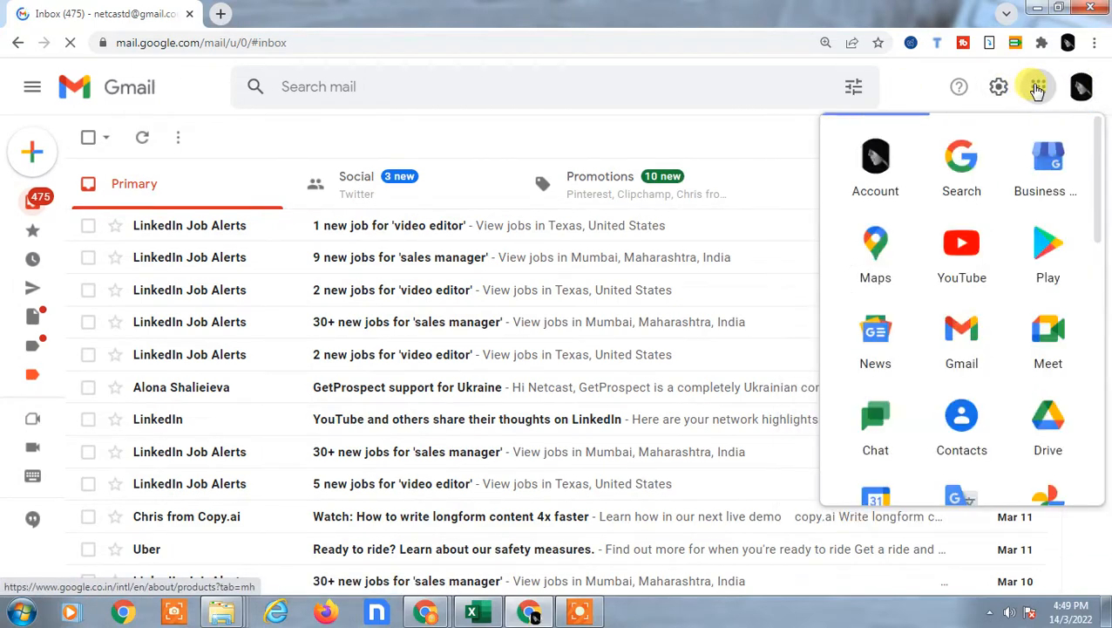
mouse_move(1048, 424)
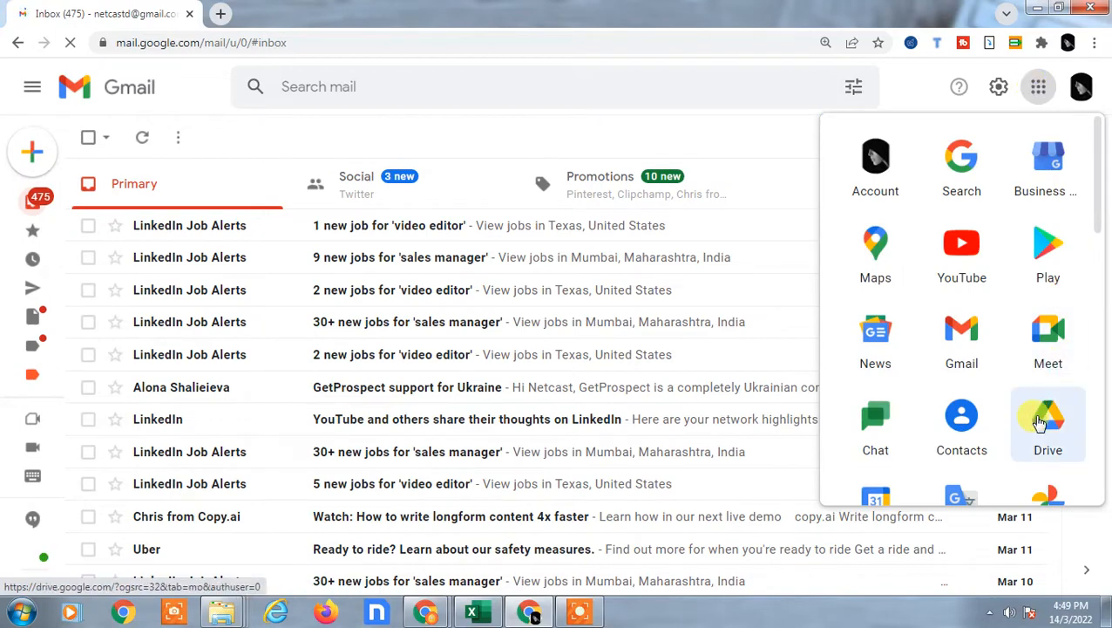
click(1048, 424)
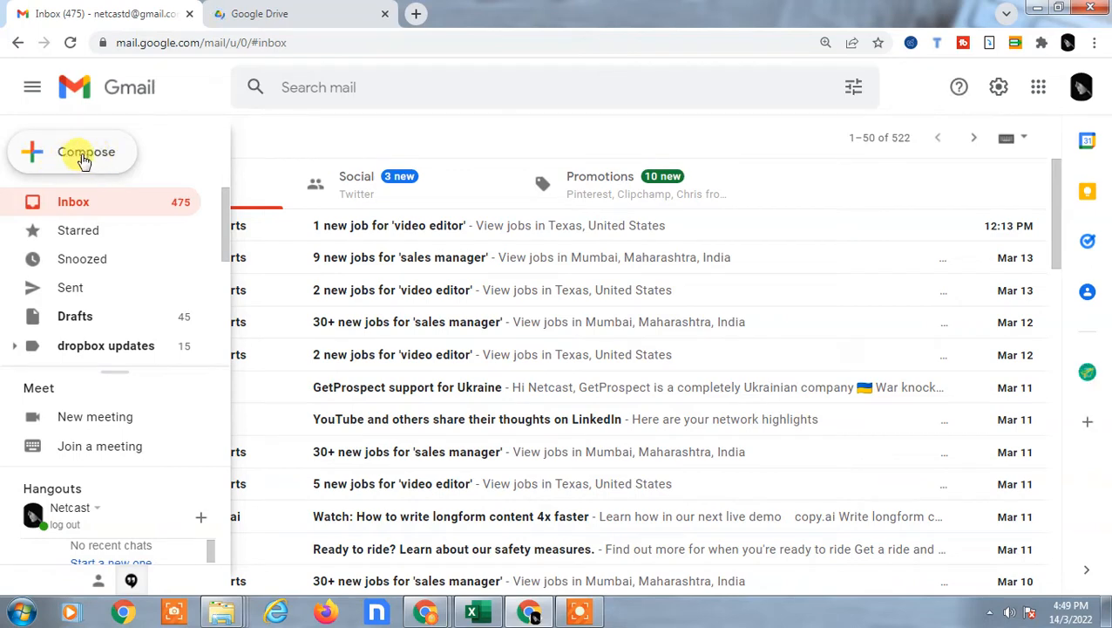
click(85, 151)
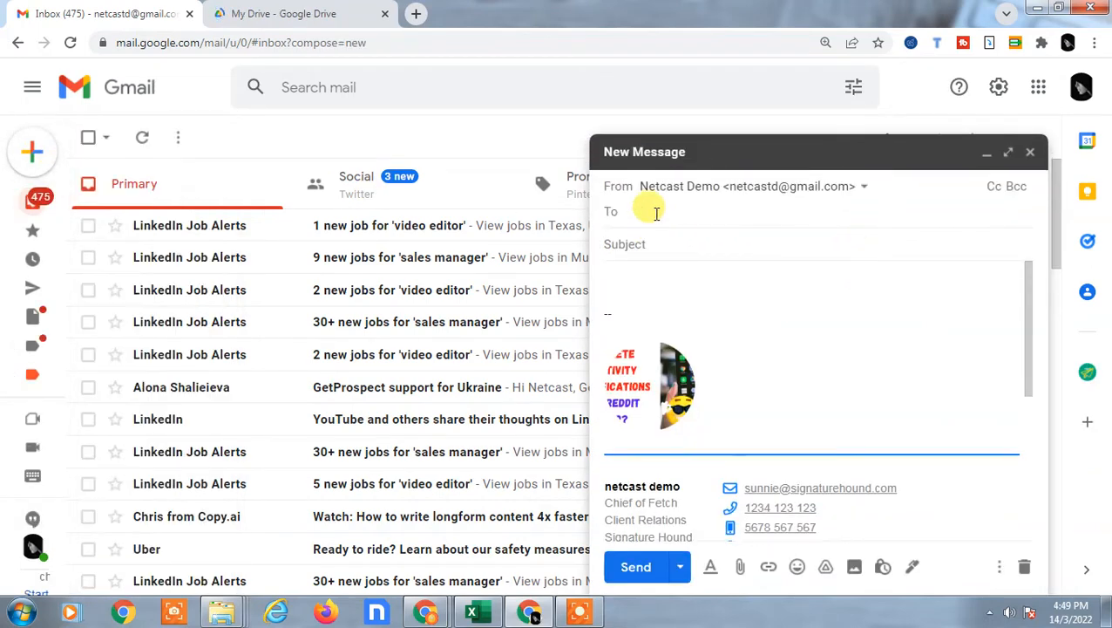
text(n)
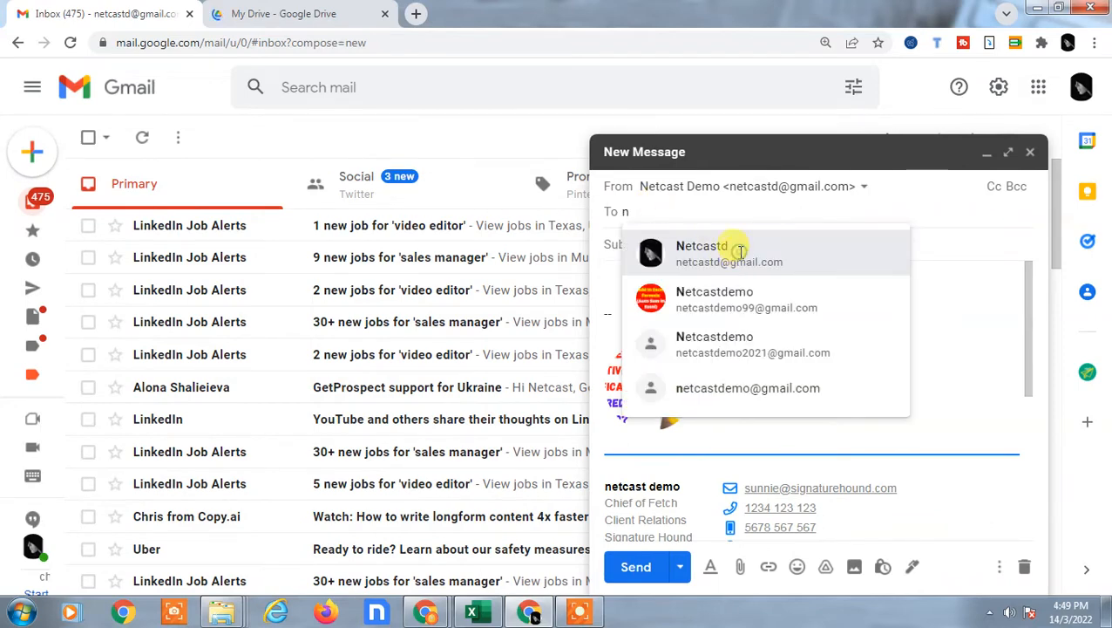
click(729, 253)
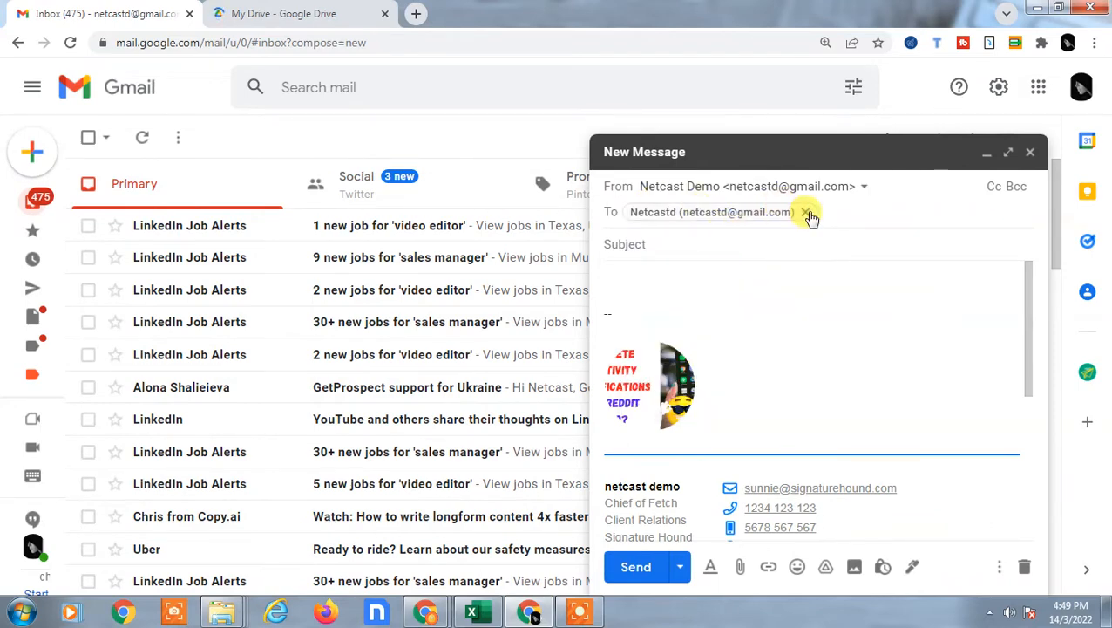
click(806, 213)
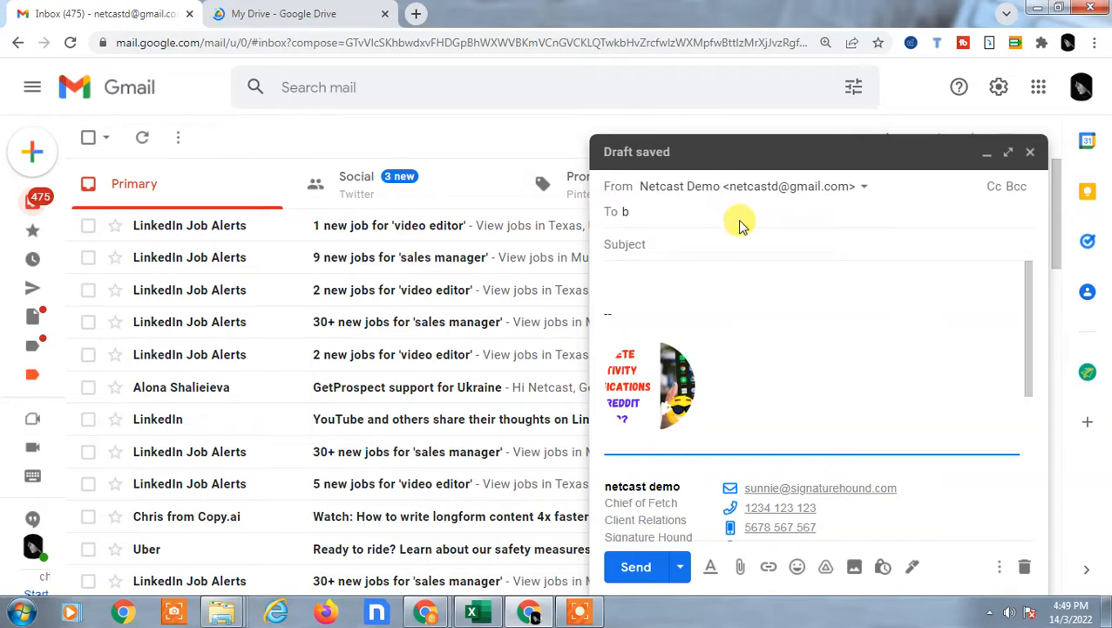
text(n)
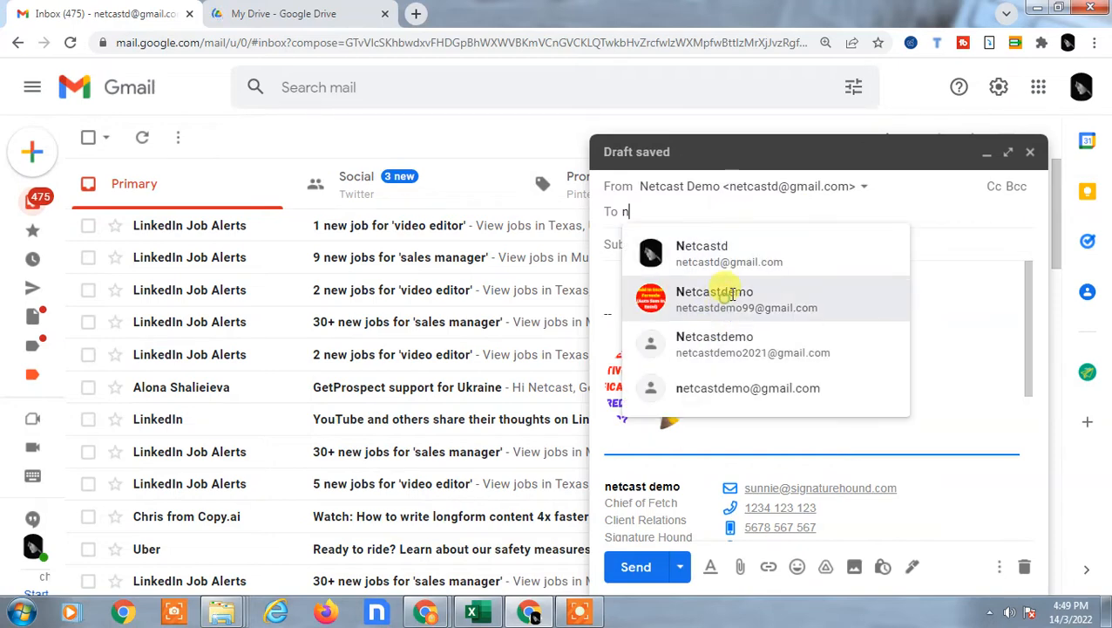
click(746, 300)
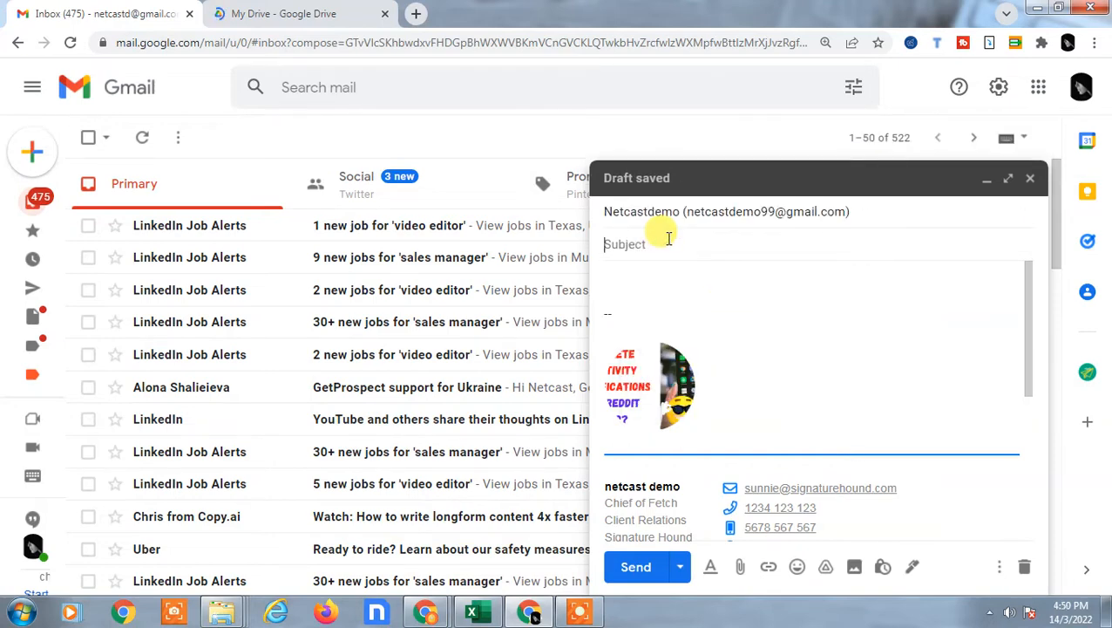
Enter the subject 'netcast doc' and begin the body with 'dear'.
click(724, 211)
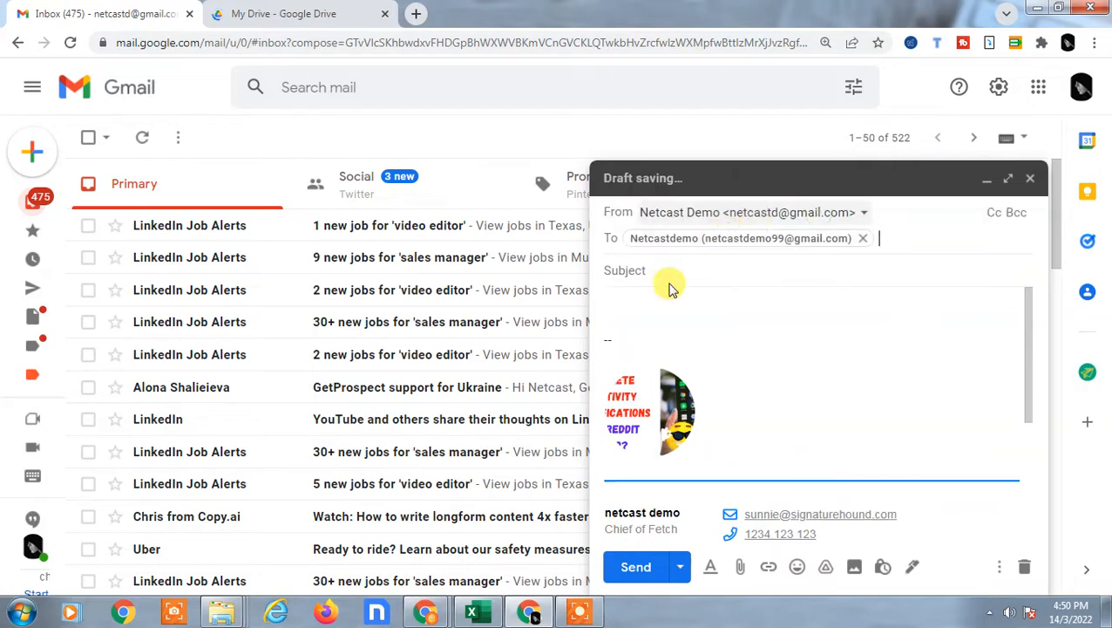
text(netc)
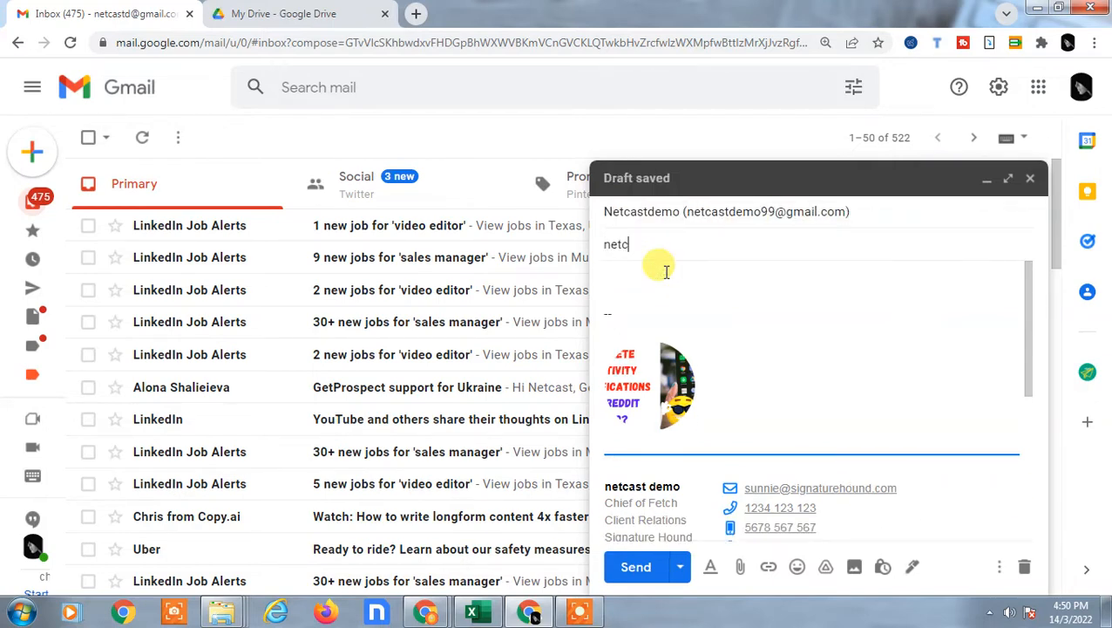
text(ast doc)
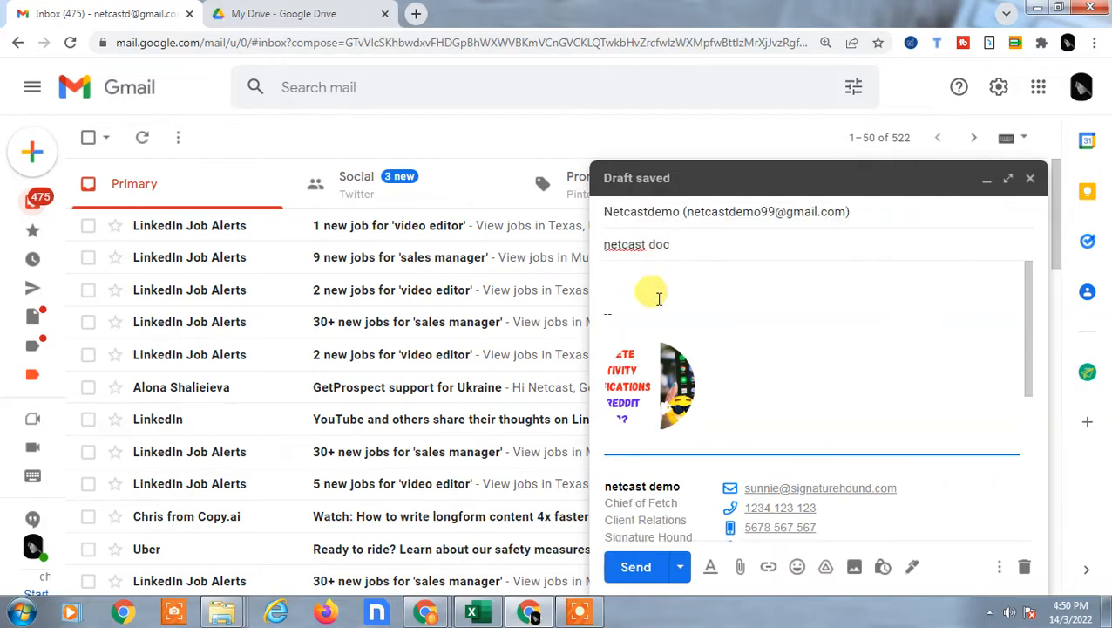
text(dear)
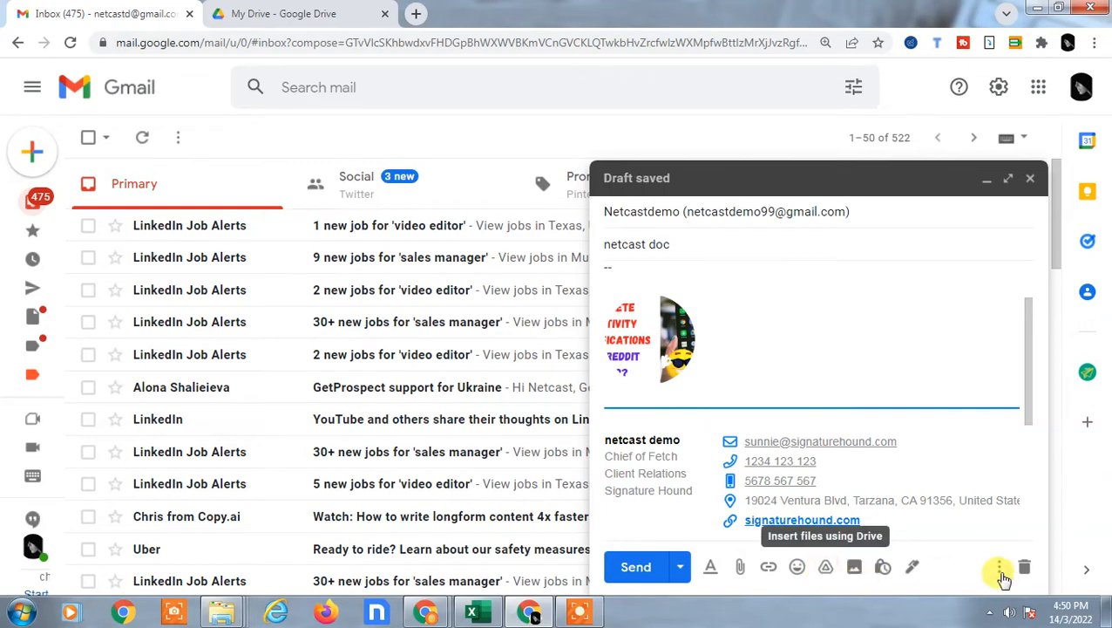
Bring up the Insert files using Google Drive picker from the compose toolbar.
click(1000, 567)
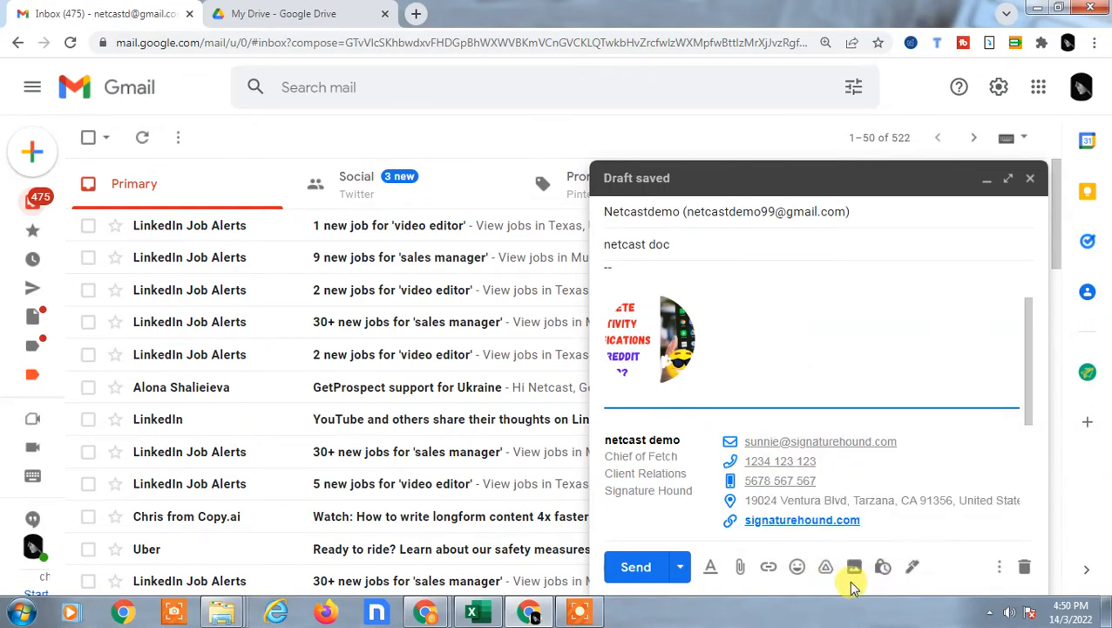
mouse_move(826, 566)
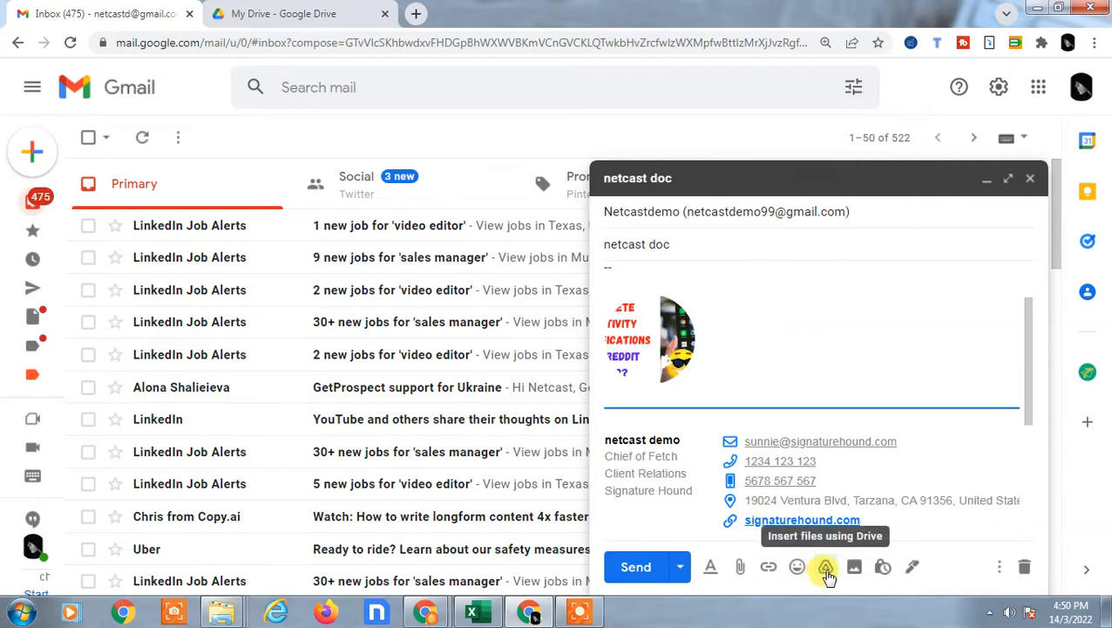
click(825, 568)
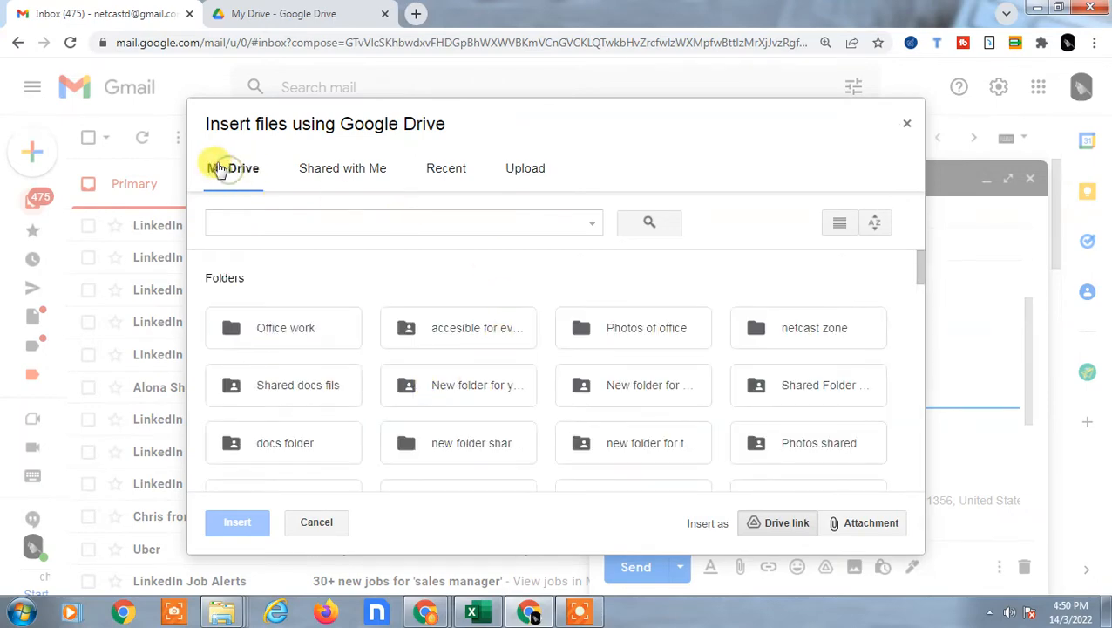
Browse My Drive in the picker and search for 'wor' to find the document.
scroll(down, 3)
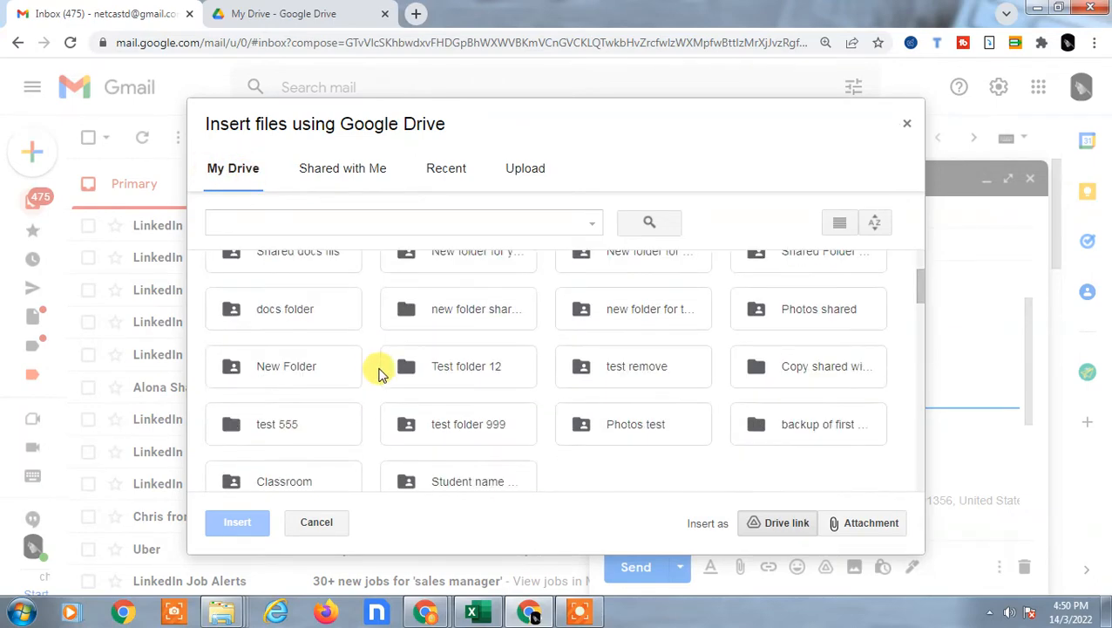
scroll(down, 3)
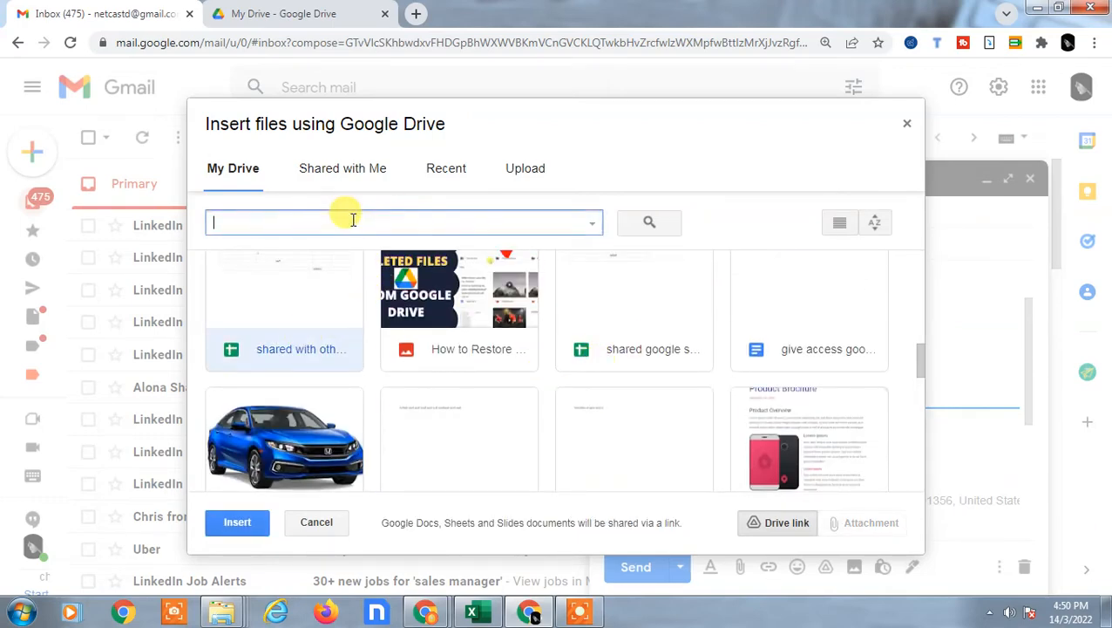
text(wor)
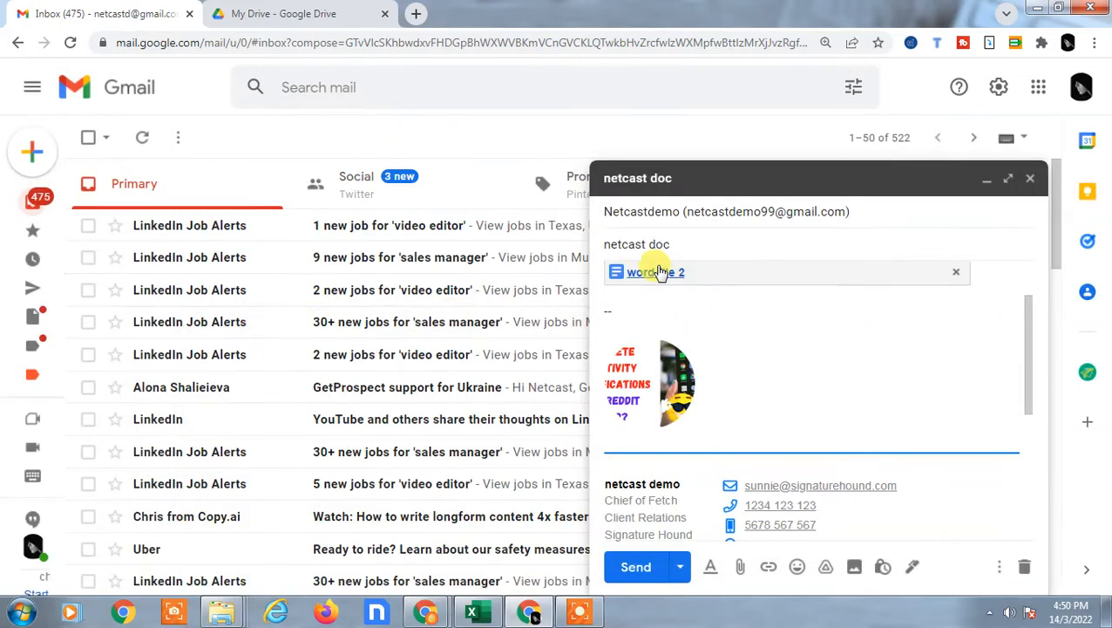
Filter the Drive picker to Documents only and locate the 'word to docs' file.
click(956, 272)
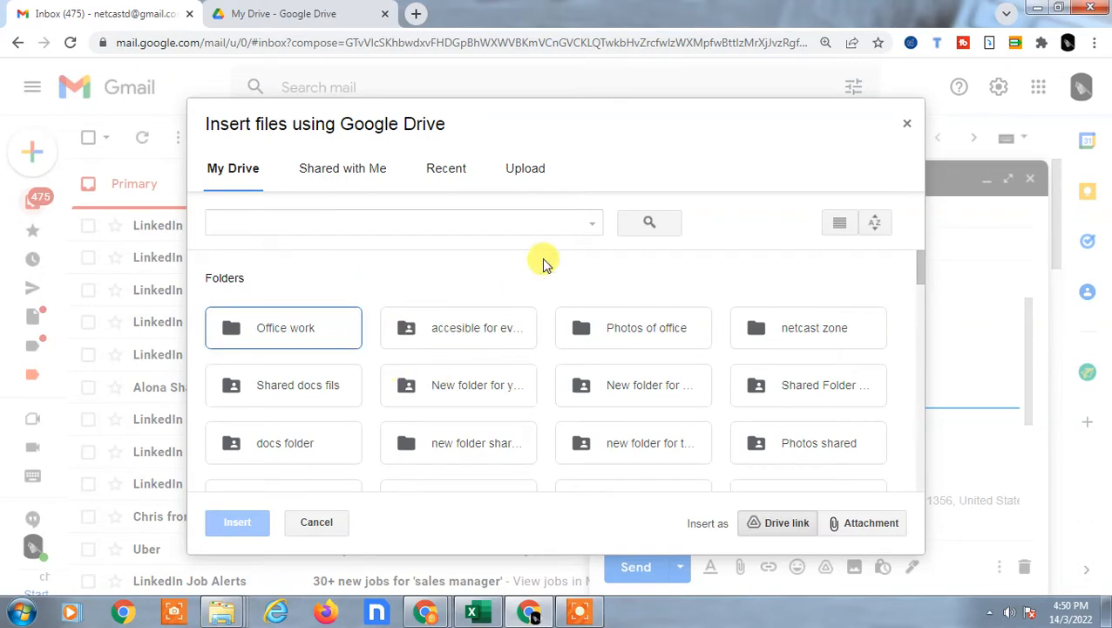
click(404, 223)
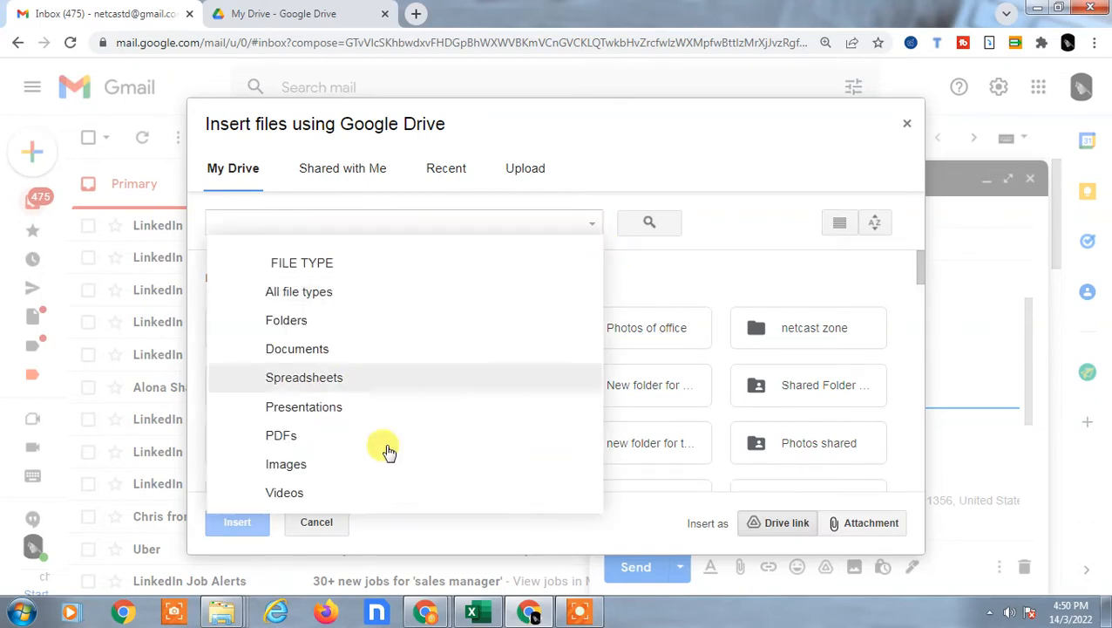
mouse_move(293, 370)
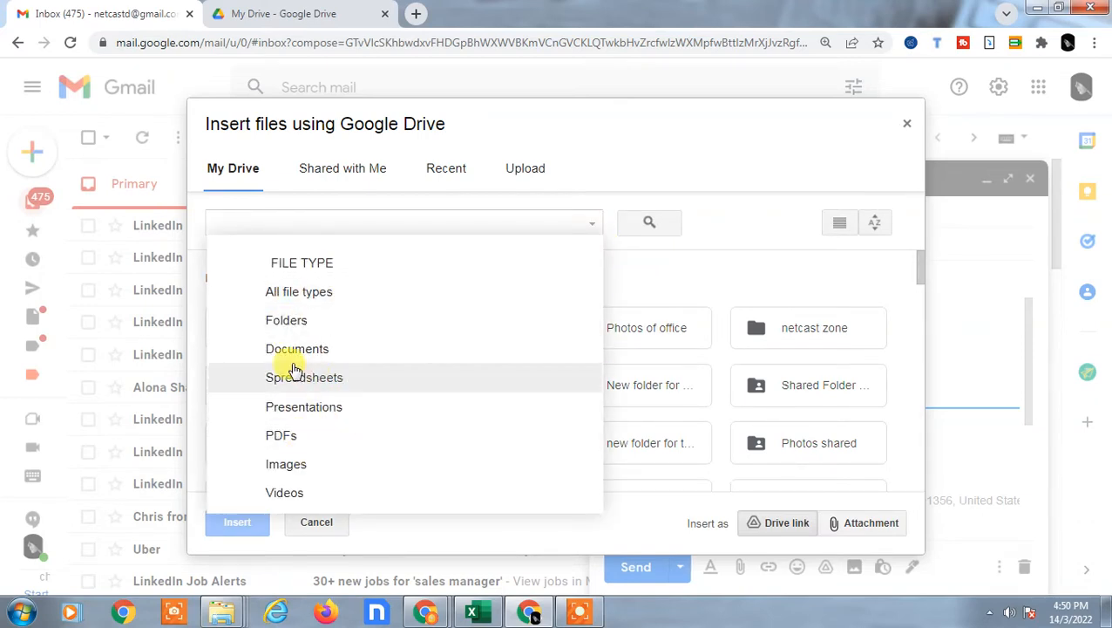
mouse_move(304, 352)
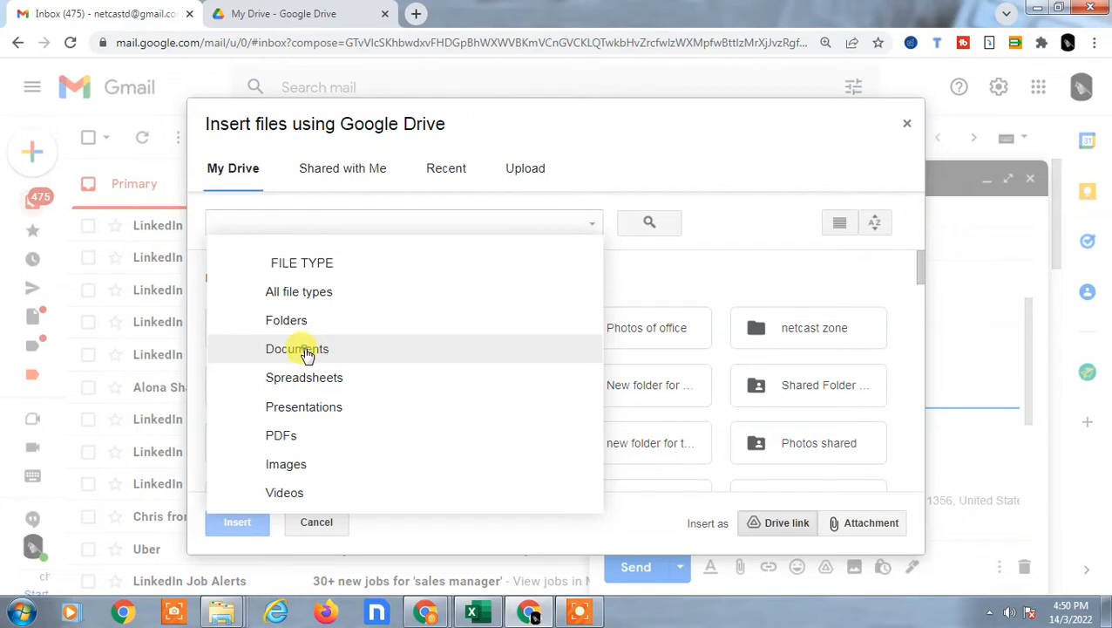
click(297, 349)
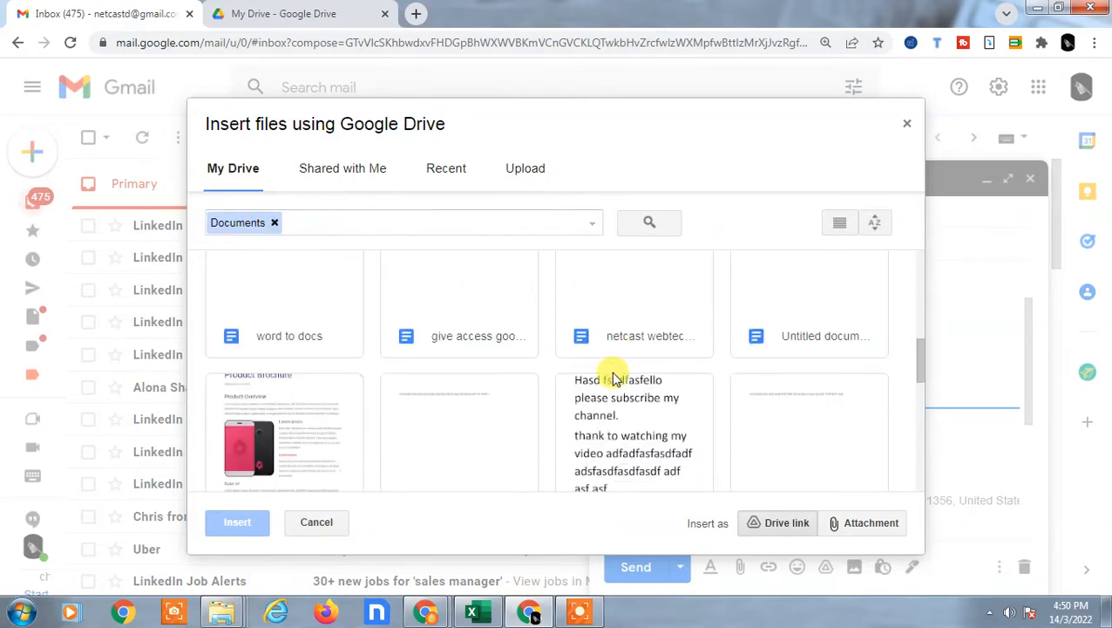
scroll(up, 3)
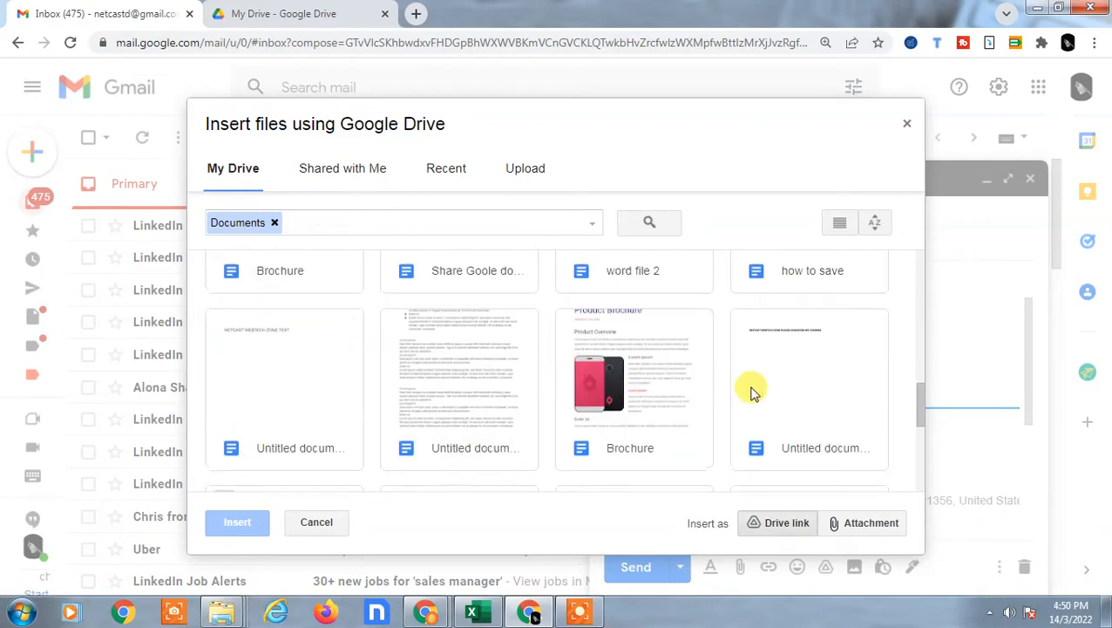
scroll(up, 3)
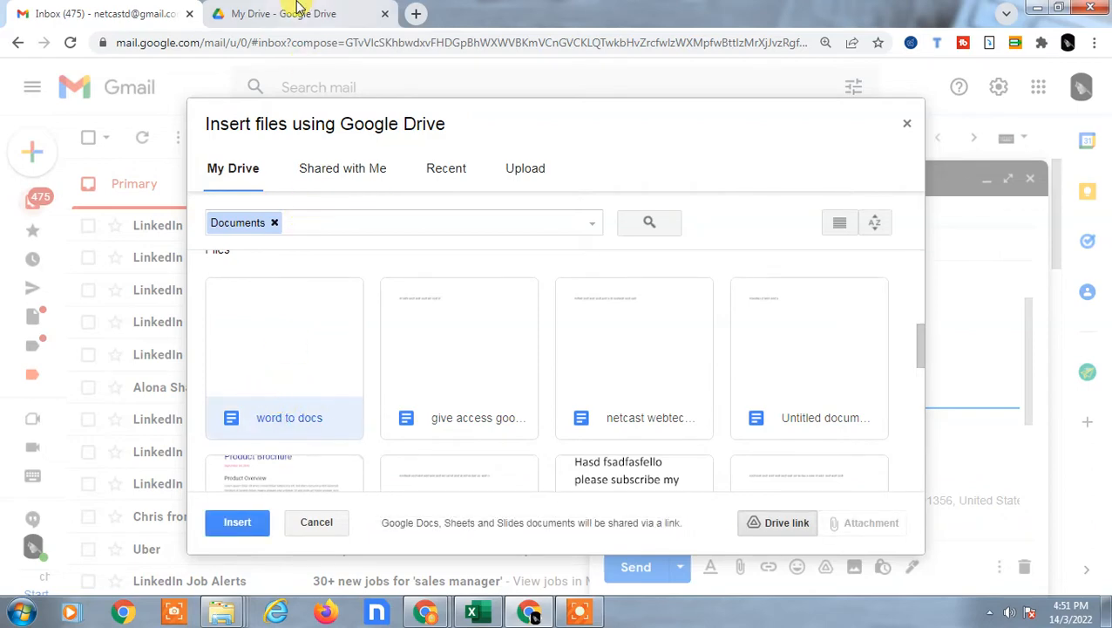
In the Google Drive tab, bring up the actions menu for 'word to docs' in My Drive.
click(317, 521)
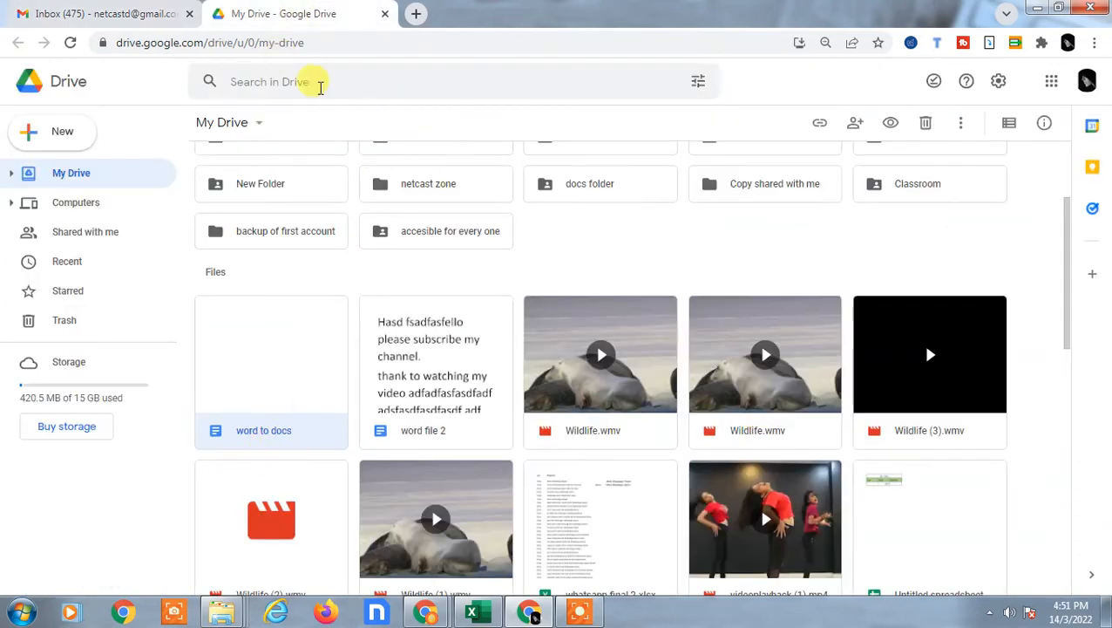
mouse_move(272, 337)
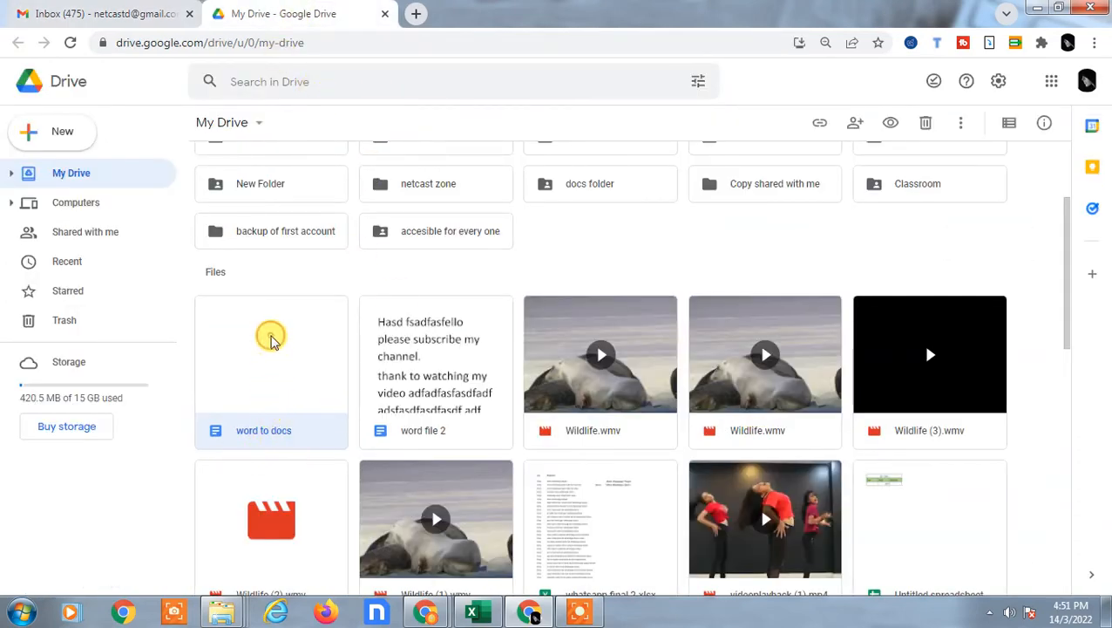
right_click(272, 353)
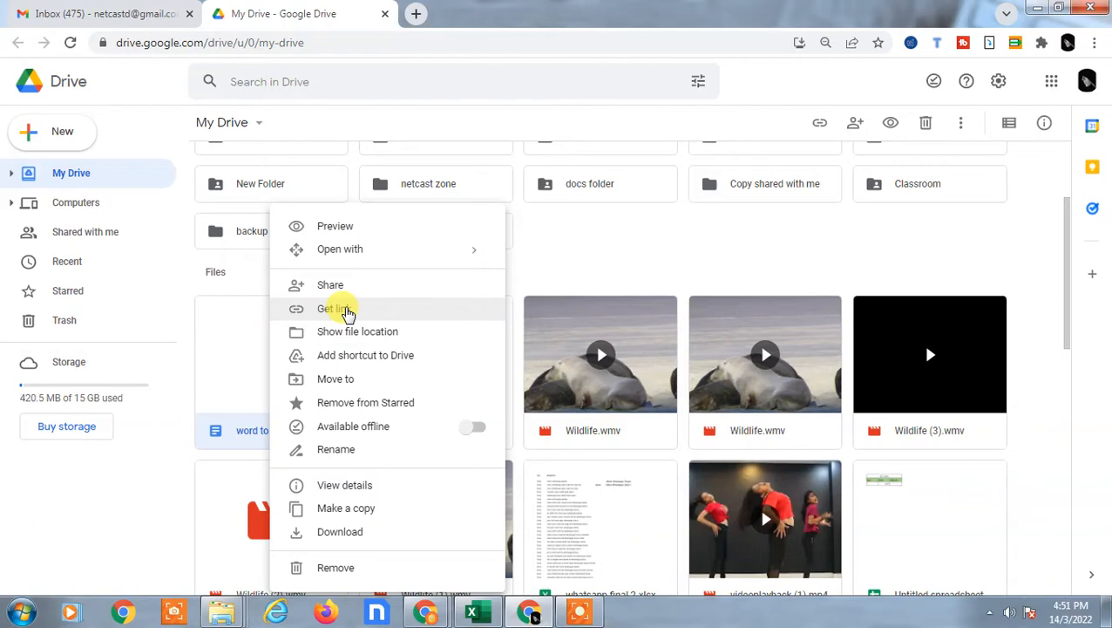
Get a link for 'word to docs' and try Anyone with the link before reverting to Restricted.
click(334, 309)
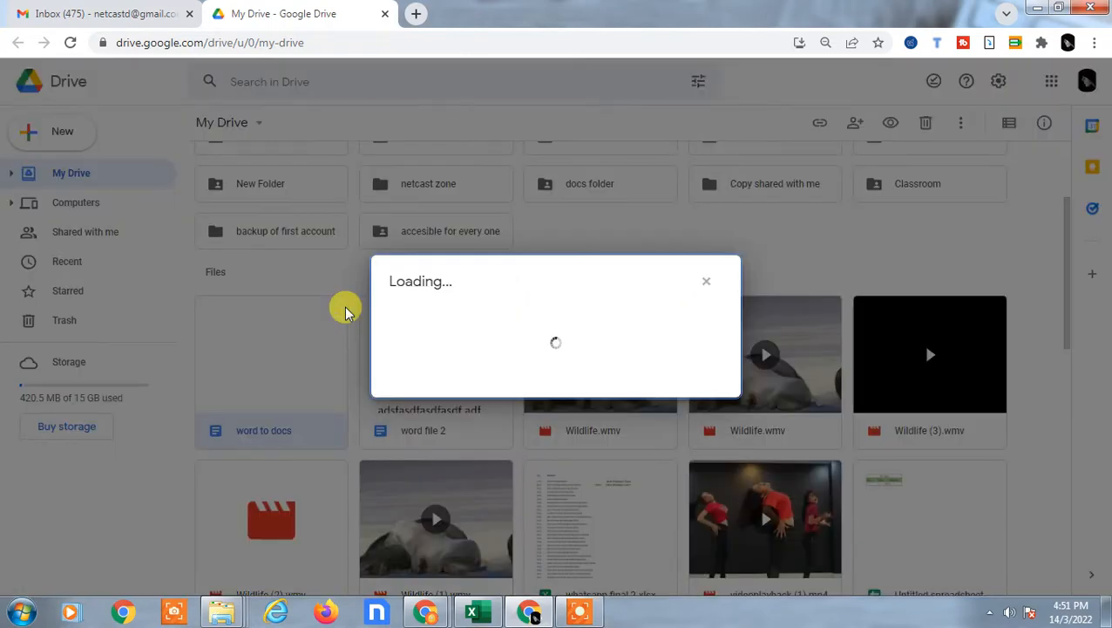
mouse_move(415, 391)
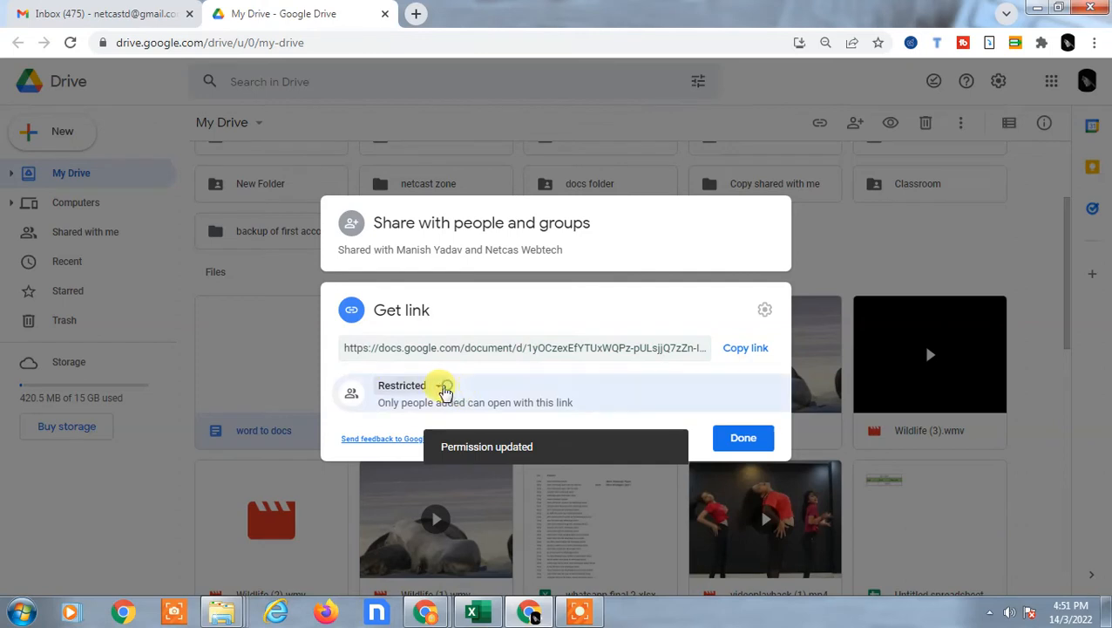
click(410, 385)
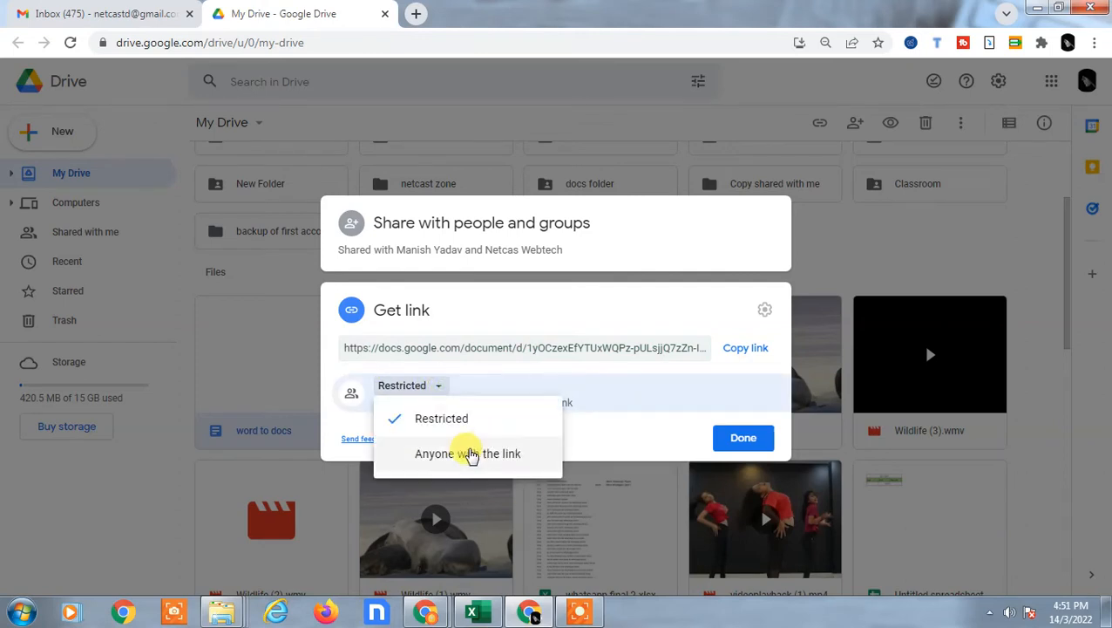
click(468, 454)
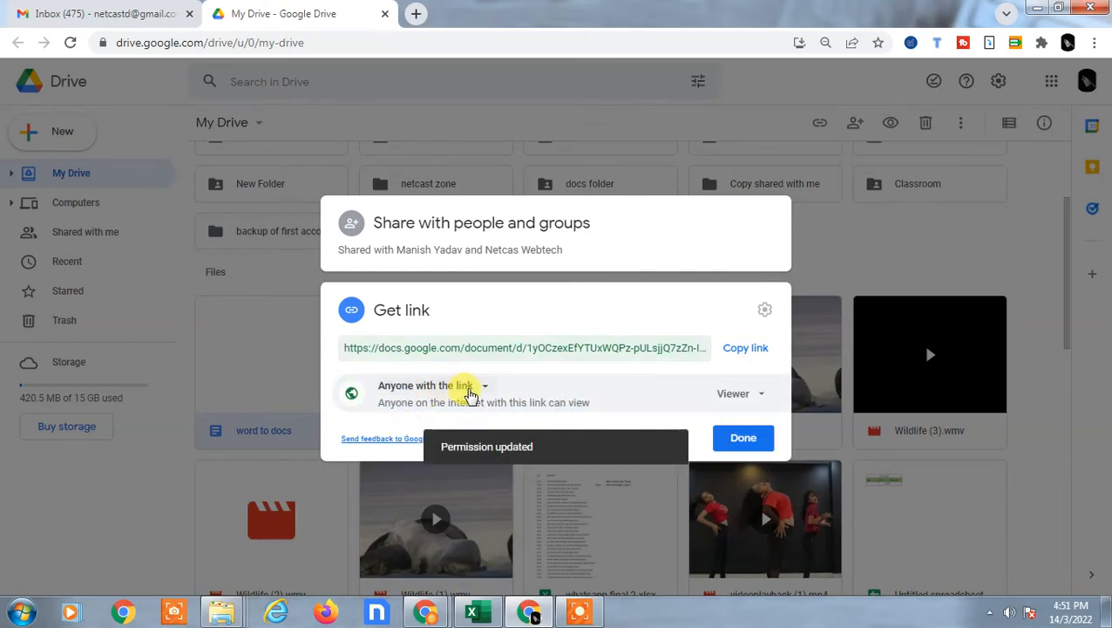
click(432, 385)
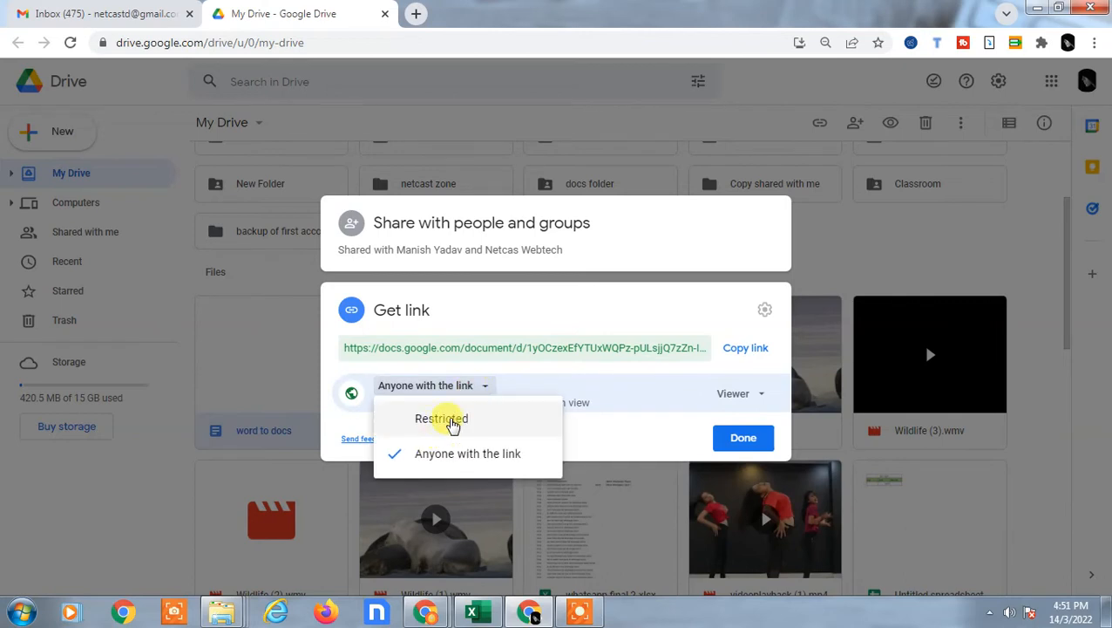
click(441, 419)
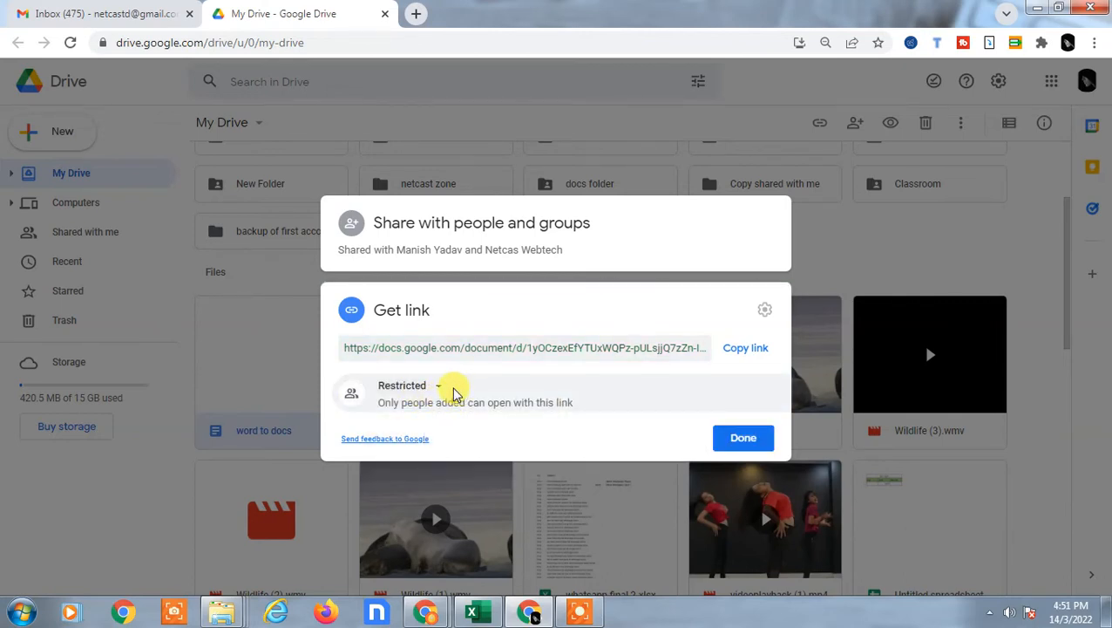
mouse_move(462, 375)
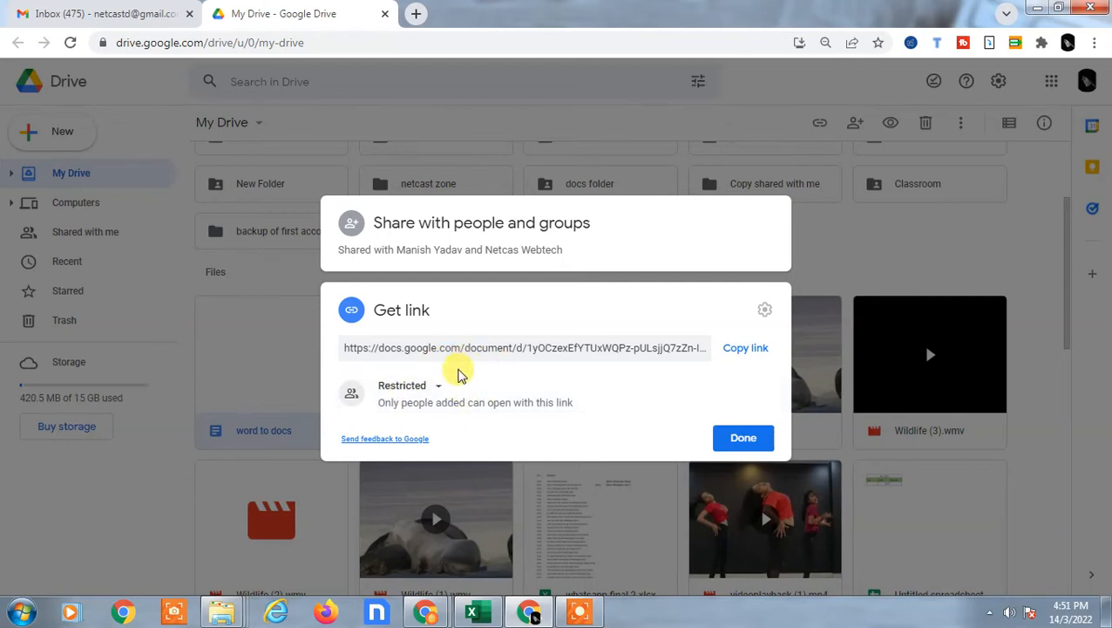
mouse_move(352, 223)
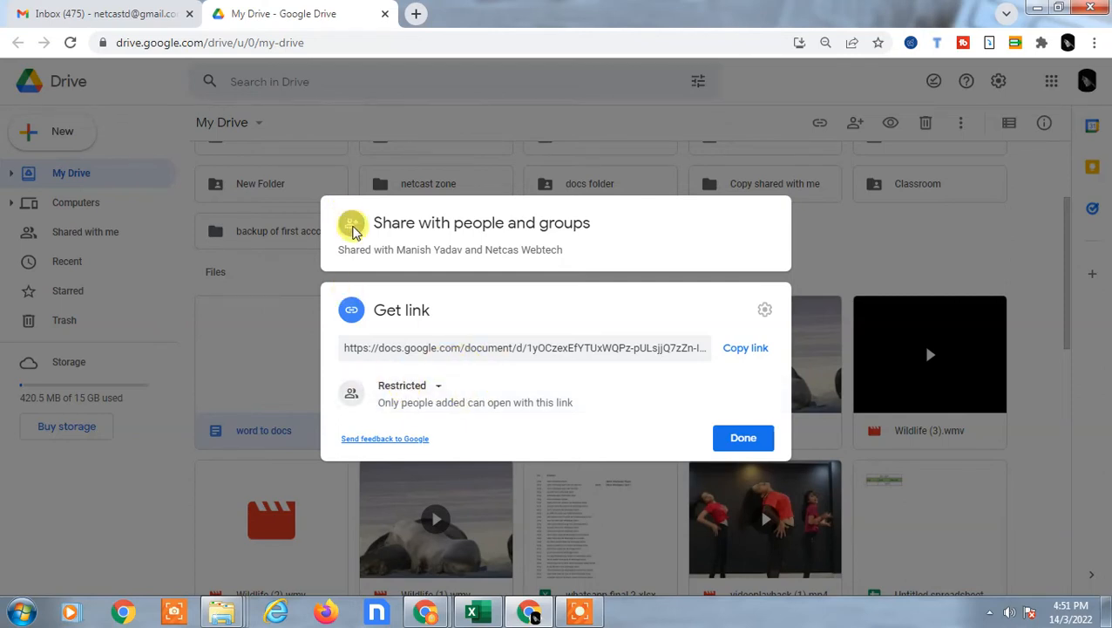
Glance at the Gmail tab, then show the general access choices again.
click(96, 14)
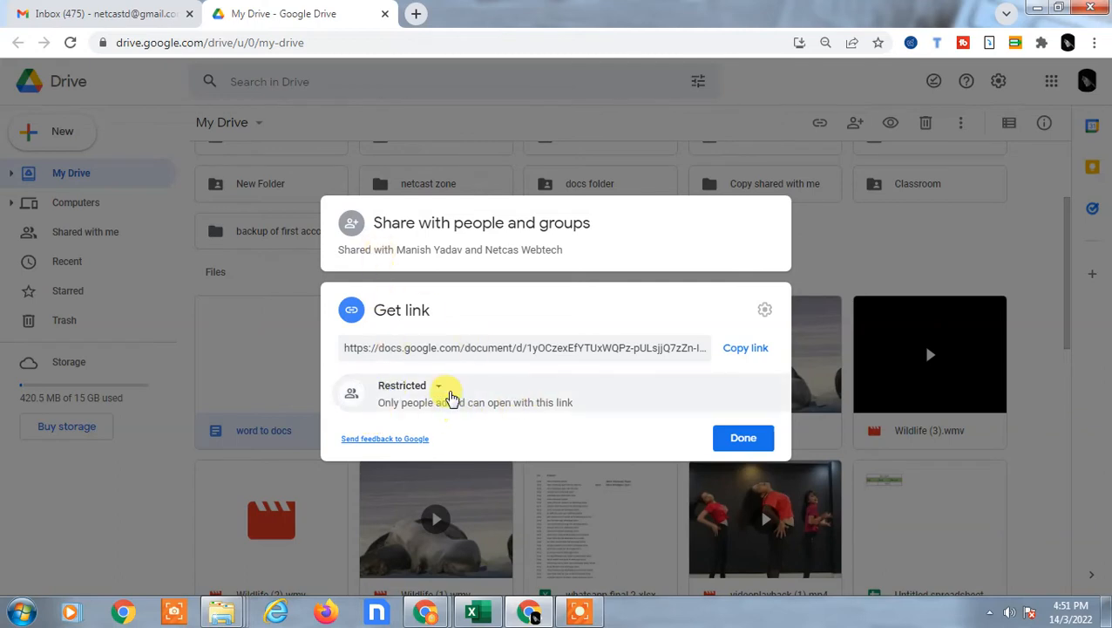
click(410, 385)
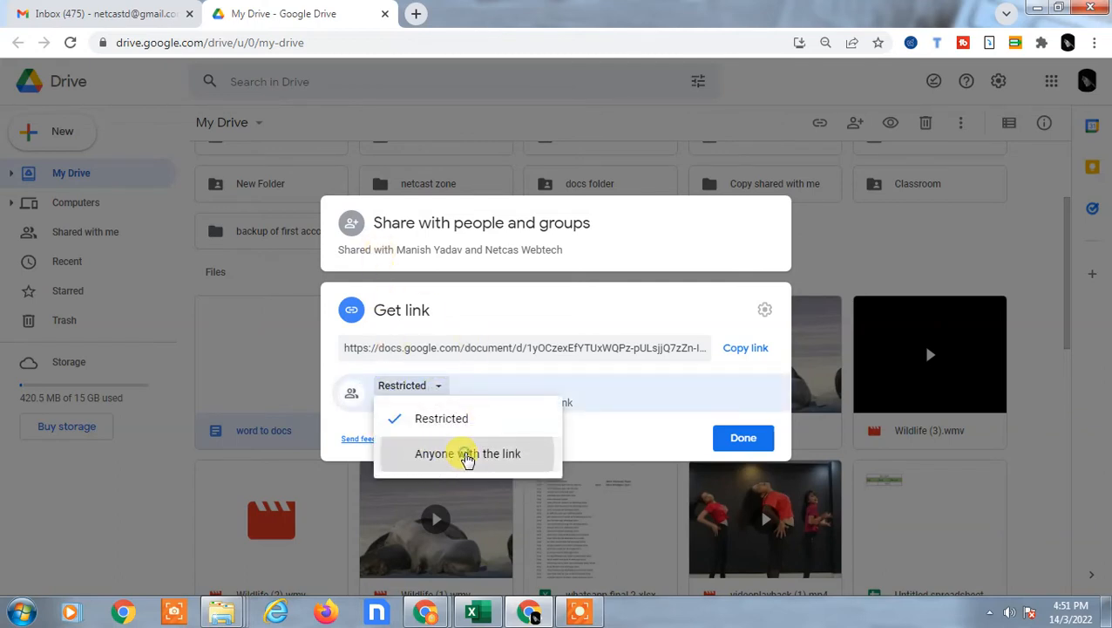
Share 'word to docs' so anyone with the link is a Viewer and confirm with Done.
click(468, 454)
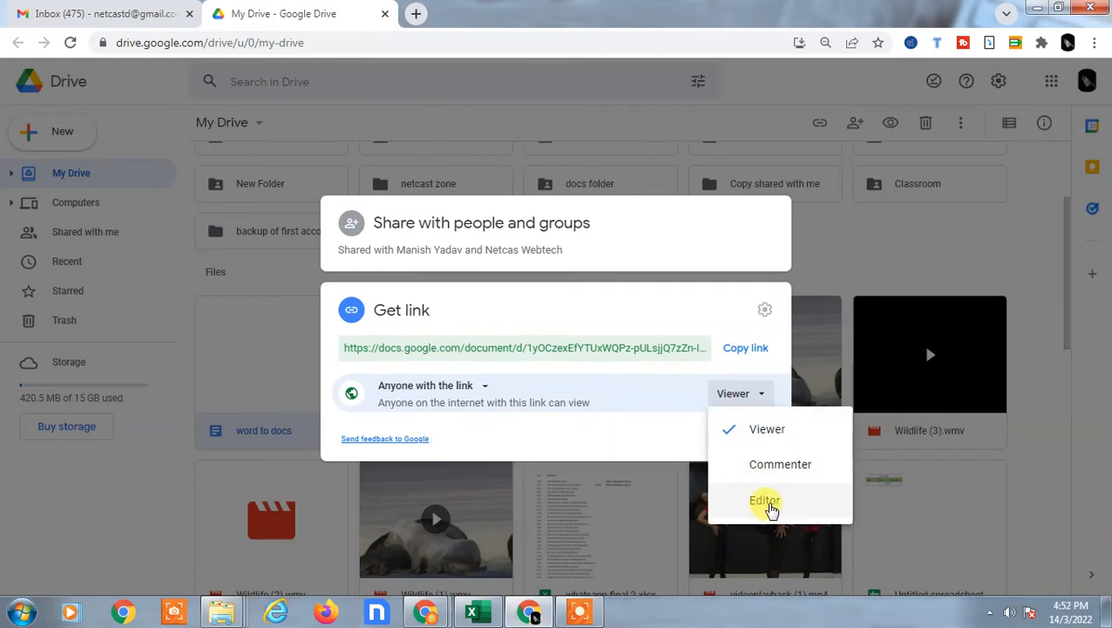
mouse_move(809, 510)
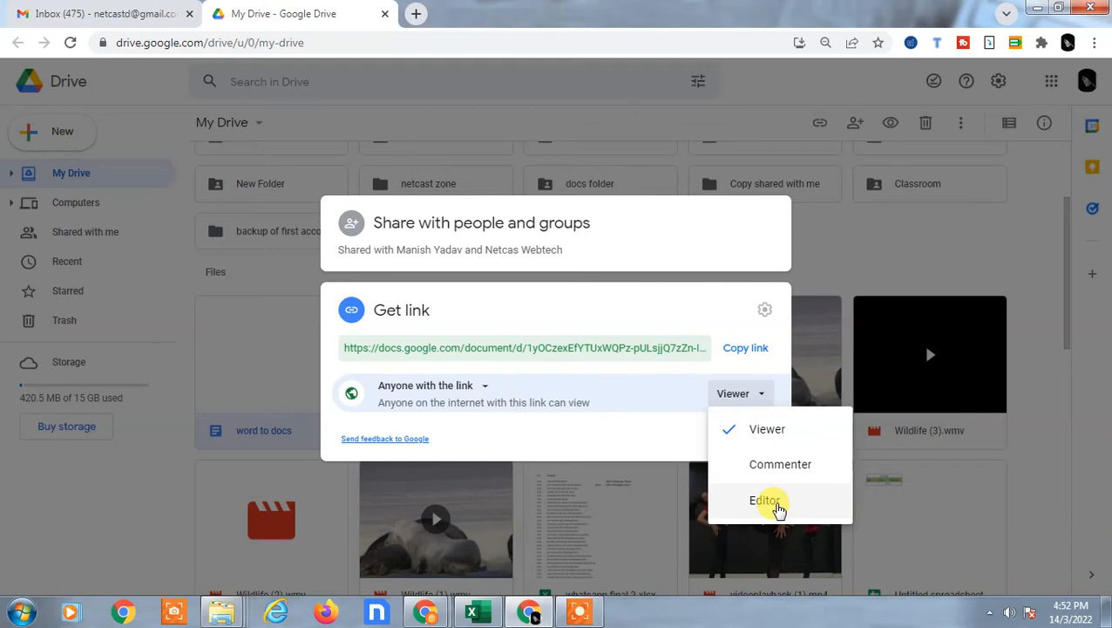
mouse_move(781, 464)
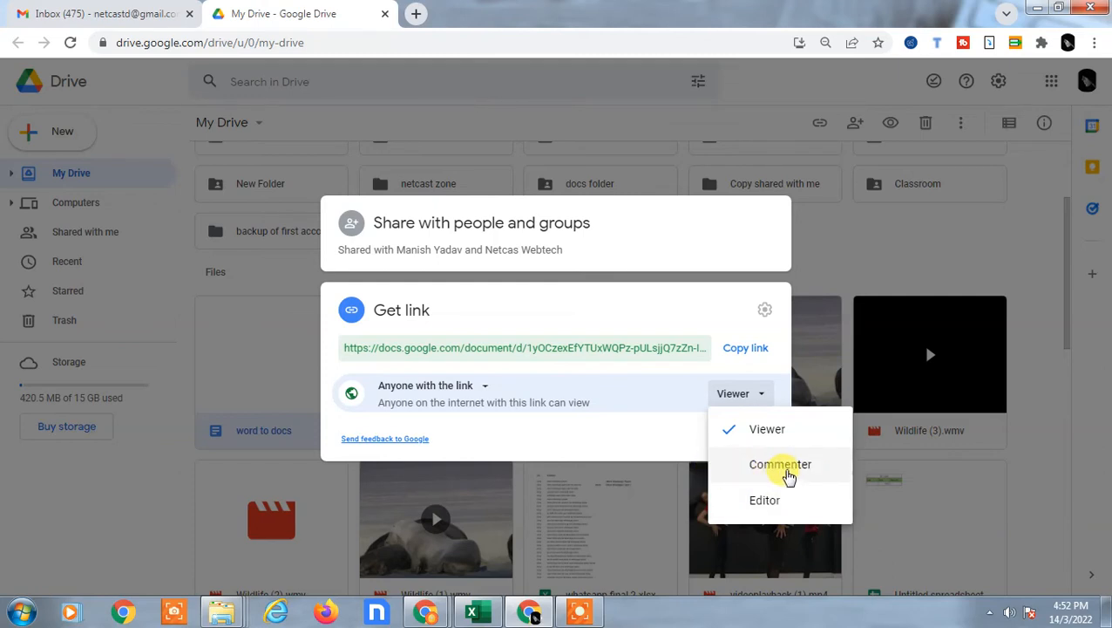
mouse_move(767, 429)
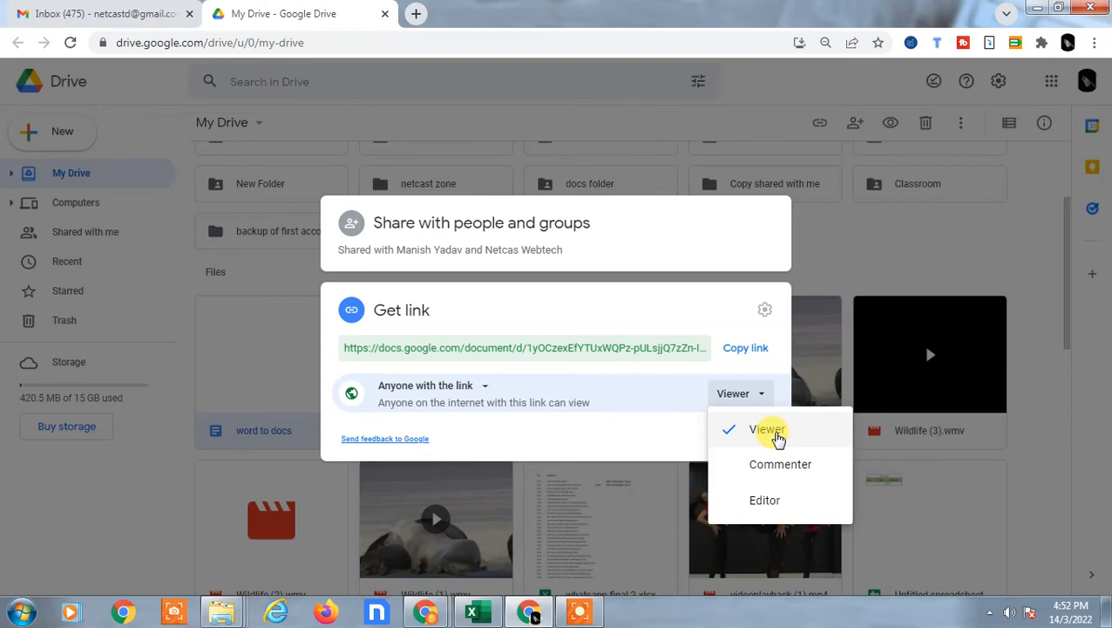
click(767, 429)
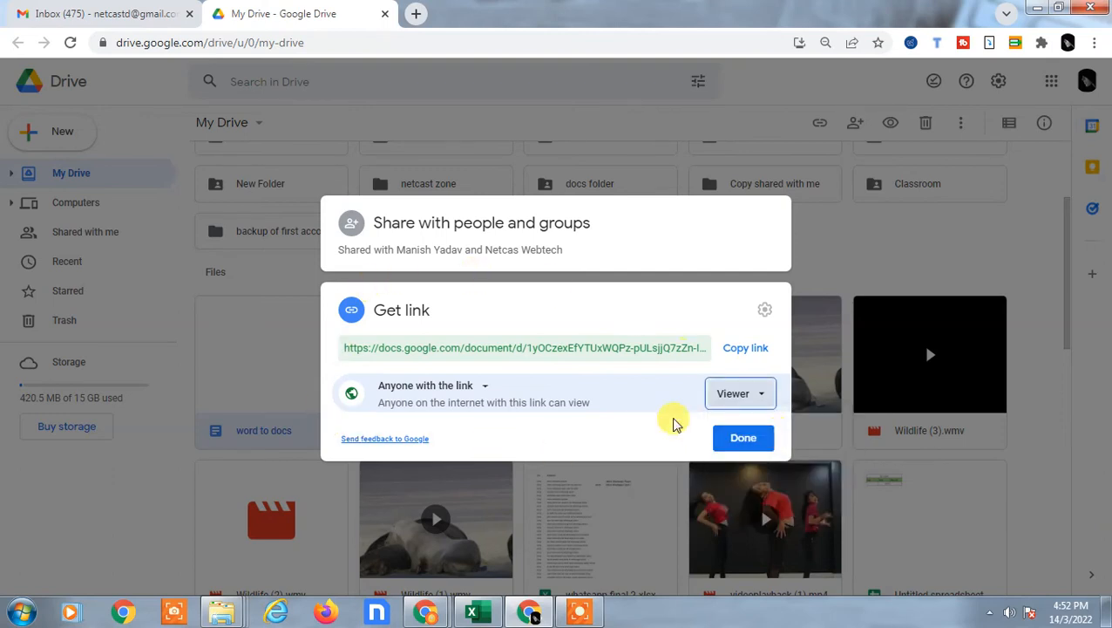
click(743, 437)
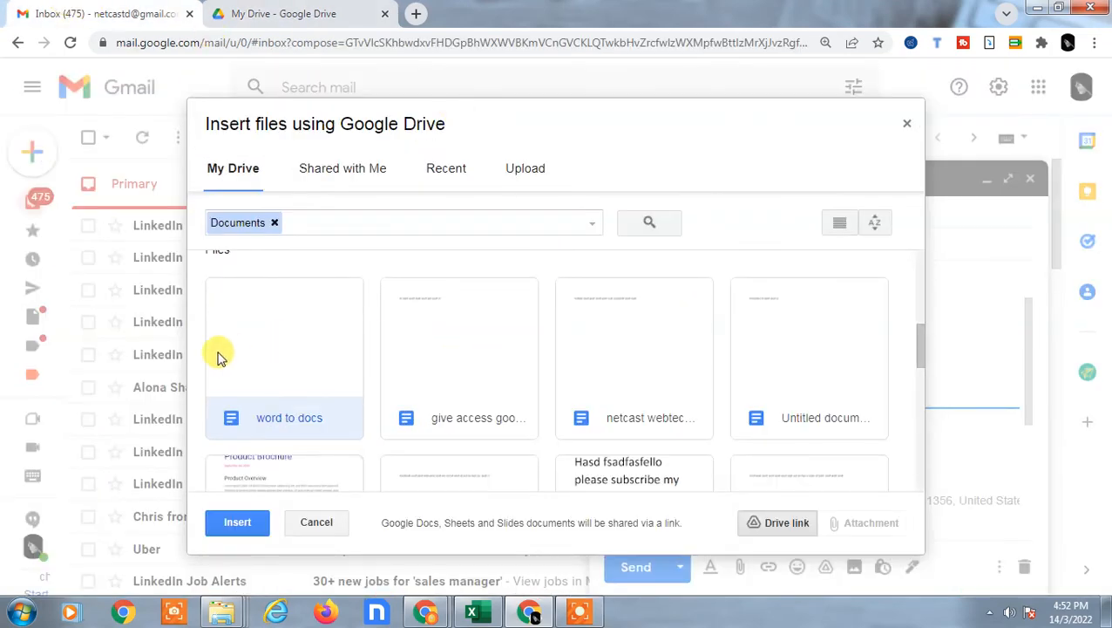
mouse_move(269, 347)
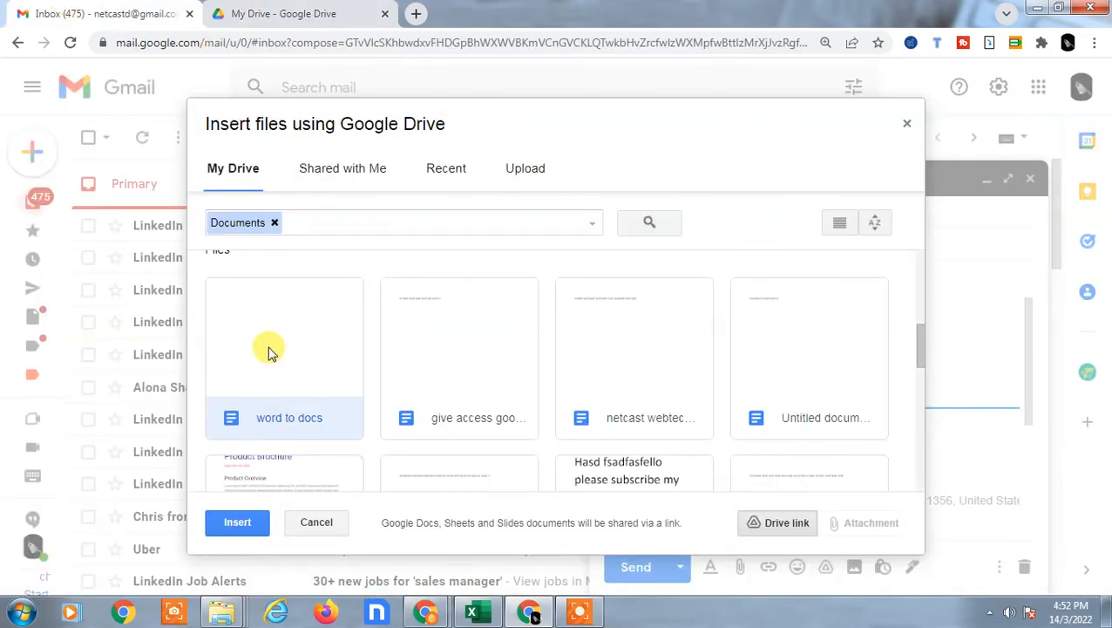
Insert 'word to docs' as a Drive link into the netcast doc draft.
click(237, 523)
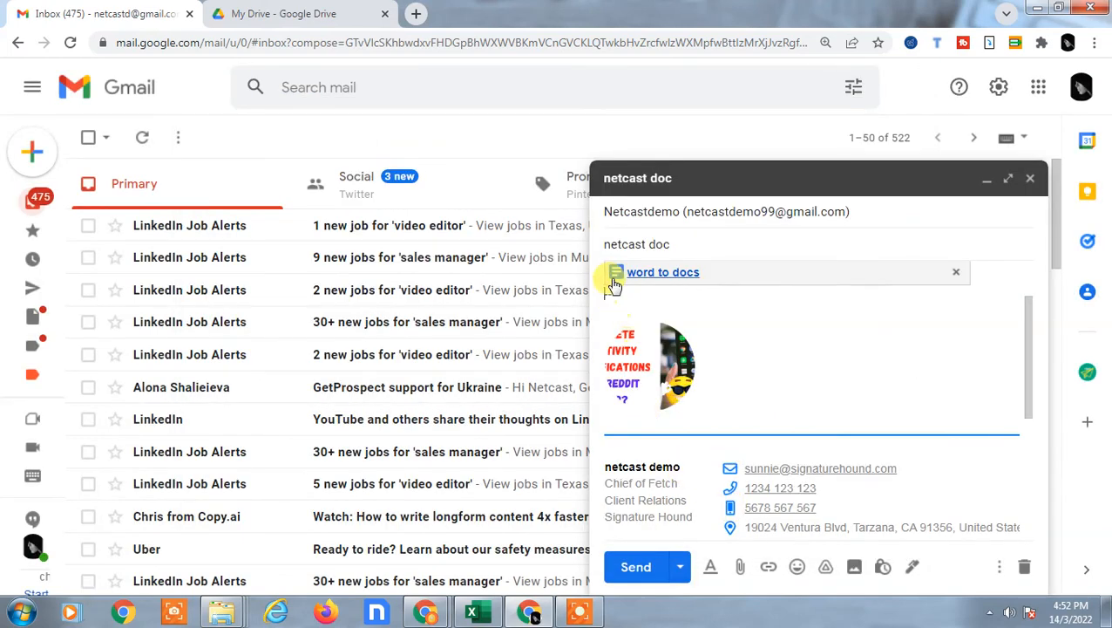